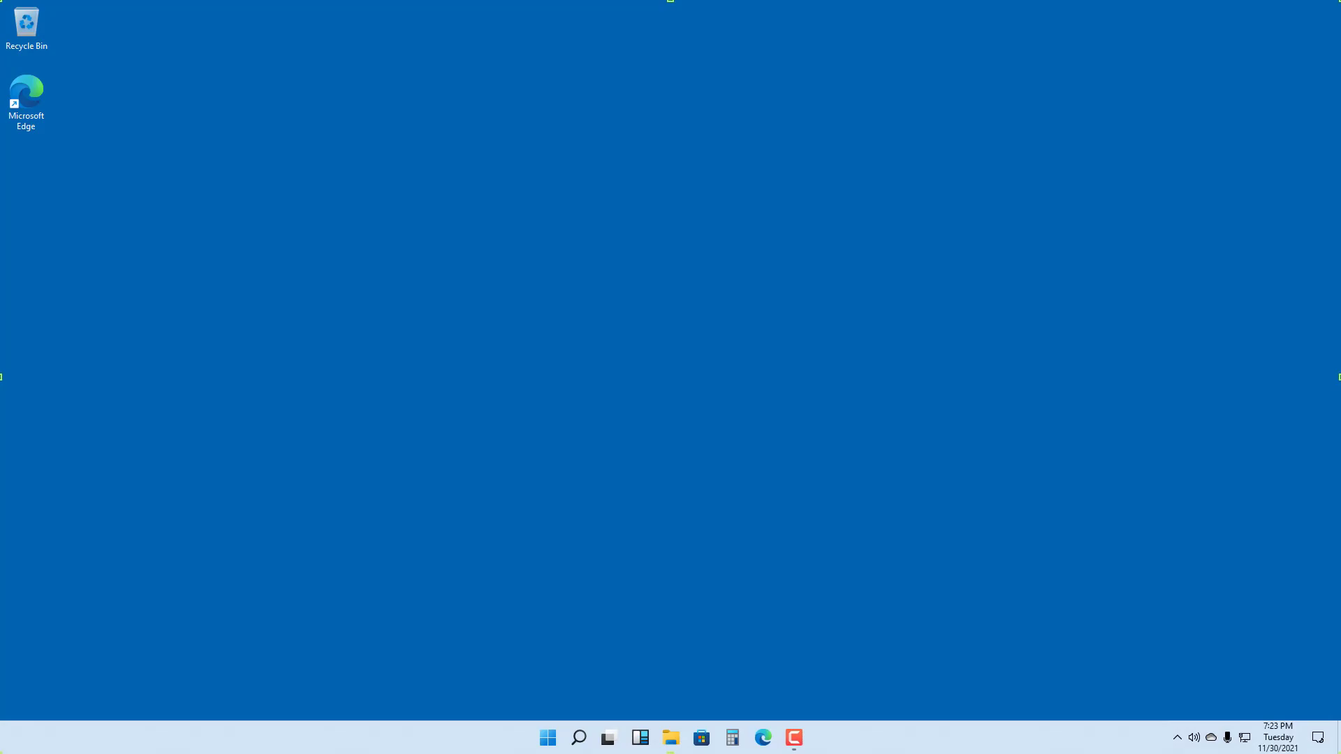
pyautogui.moveTo(985, 301)
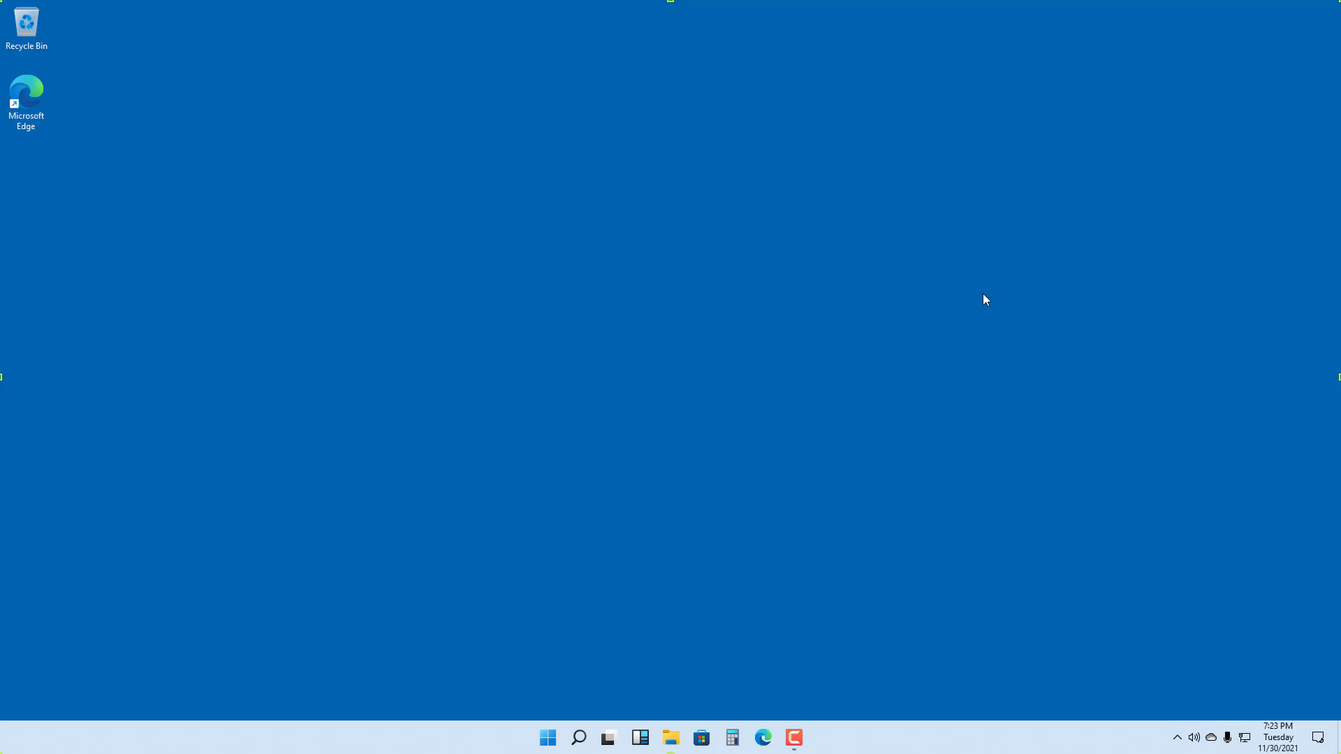
pyautogui.moveTo(800, 542)
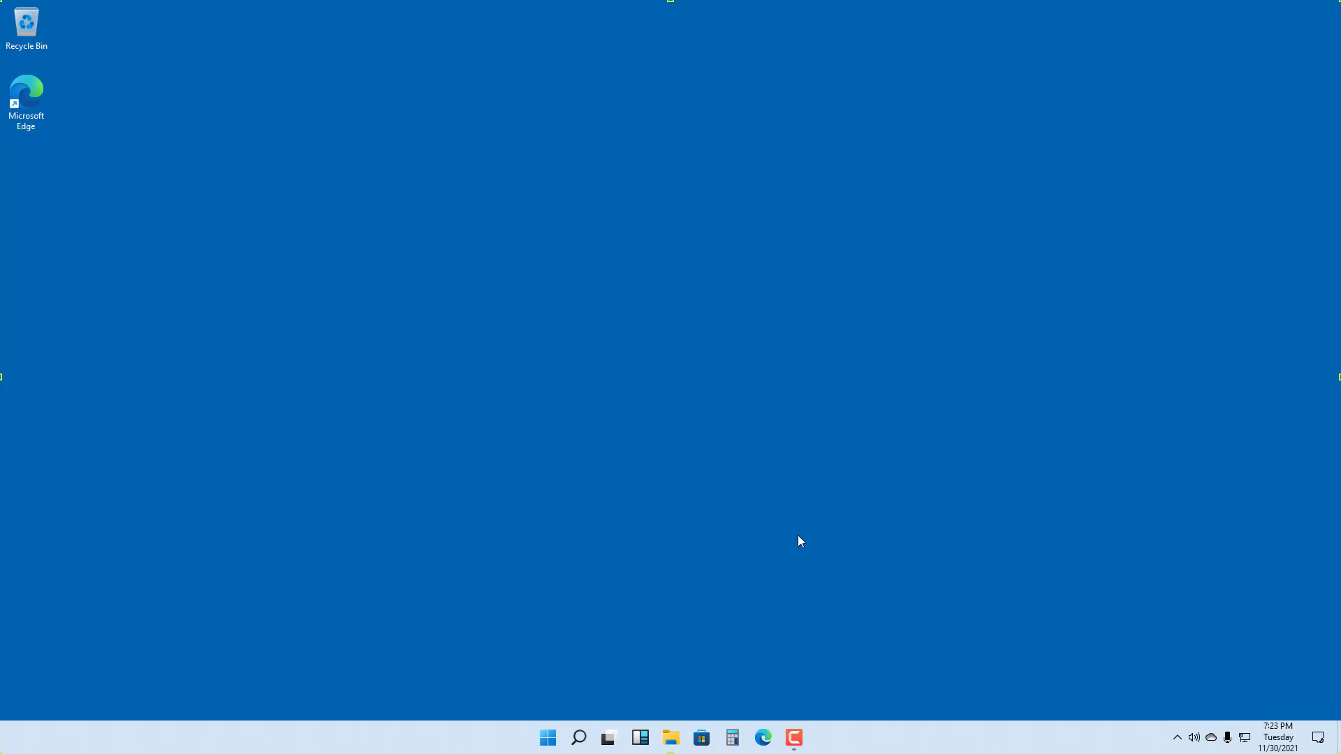
# Browse into the OneDrive - Personal folder and look inside its Desktop subfolder
pyautogui.click(671, 738)
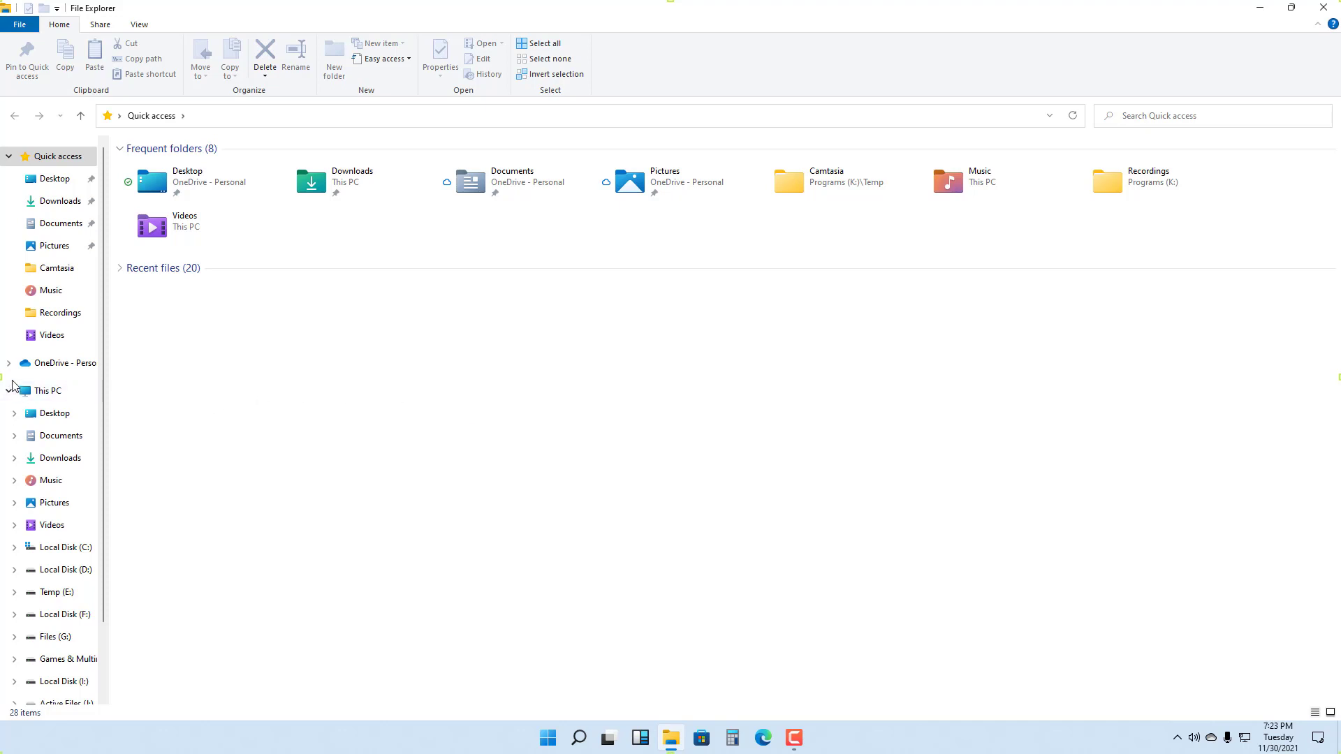
pyautogui.click(72, 363)
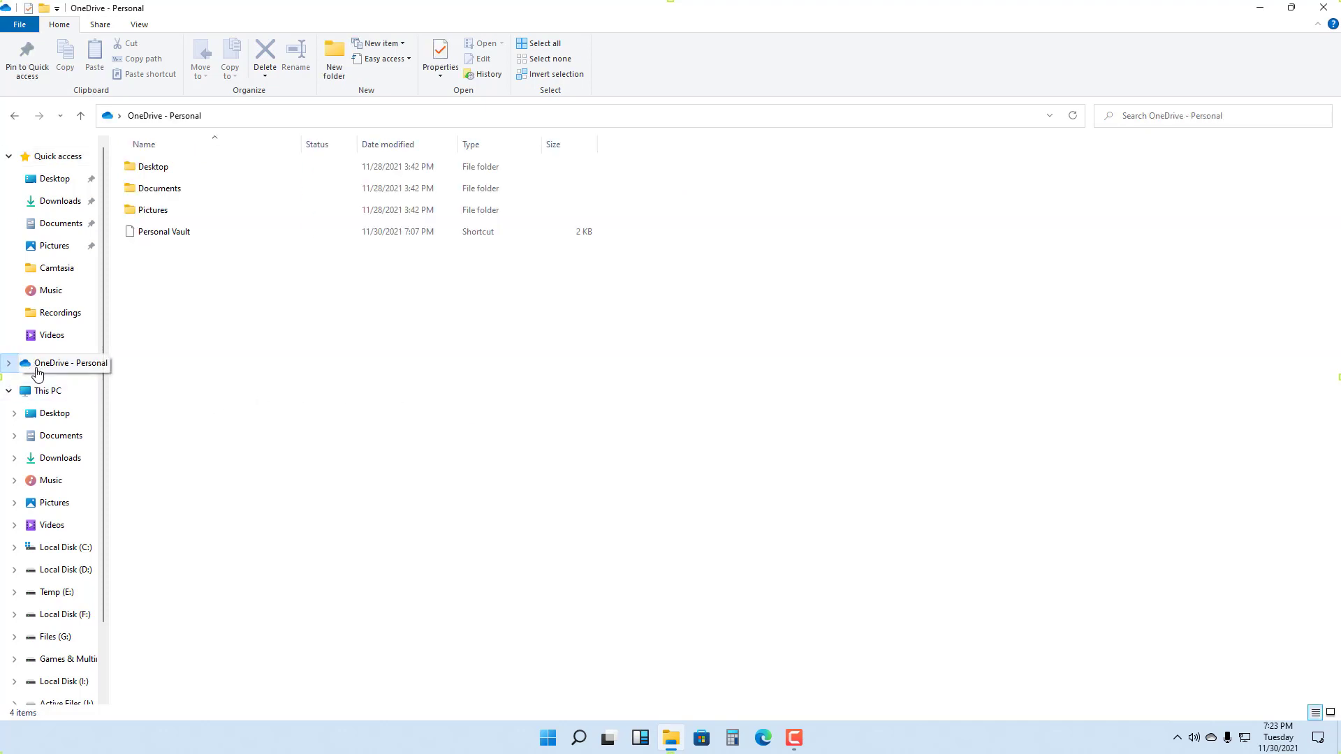
pyautogui.click(152, 166)
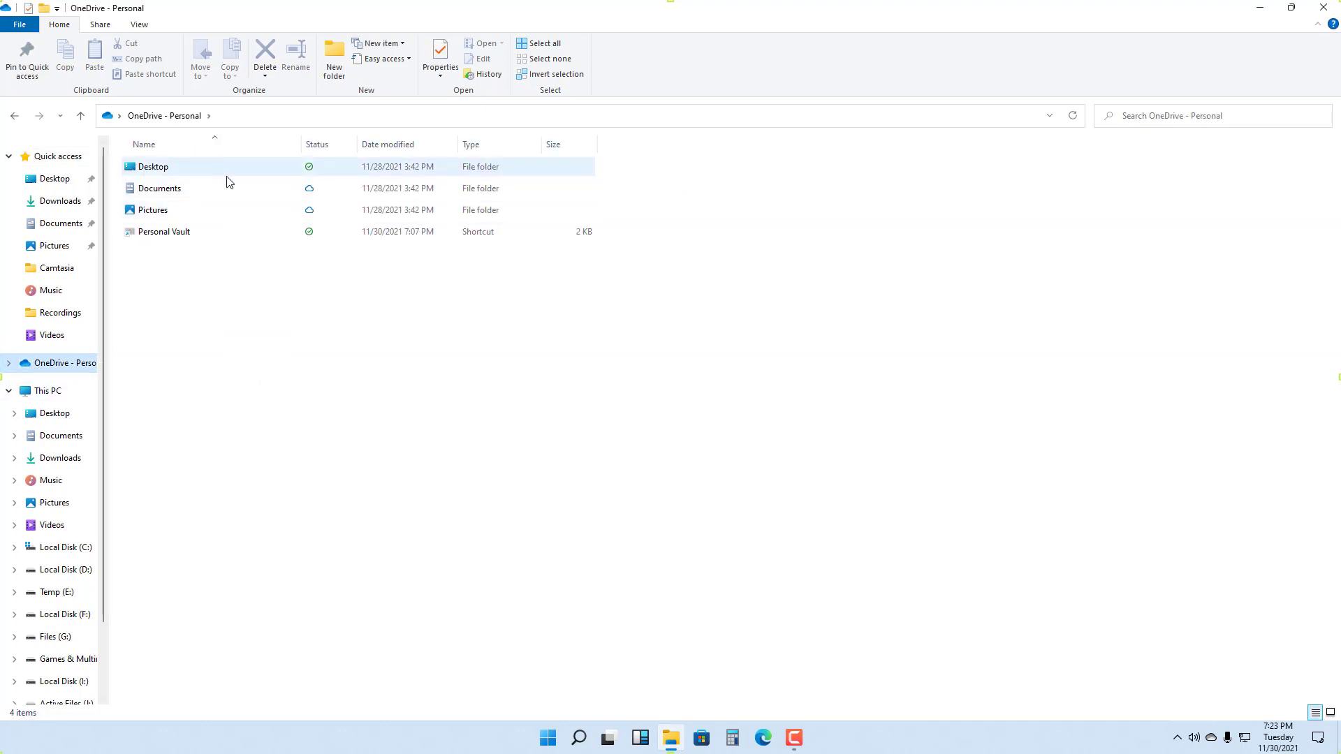
pyautogui.moveTo(154, 166)
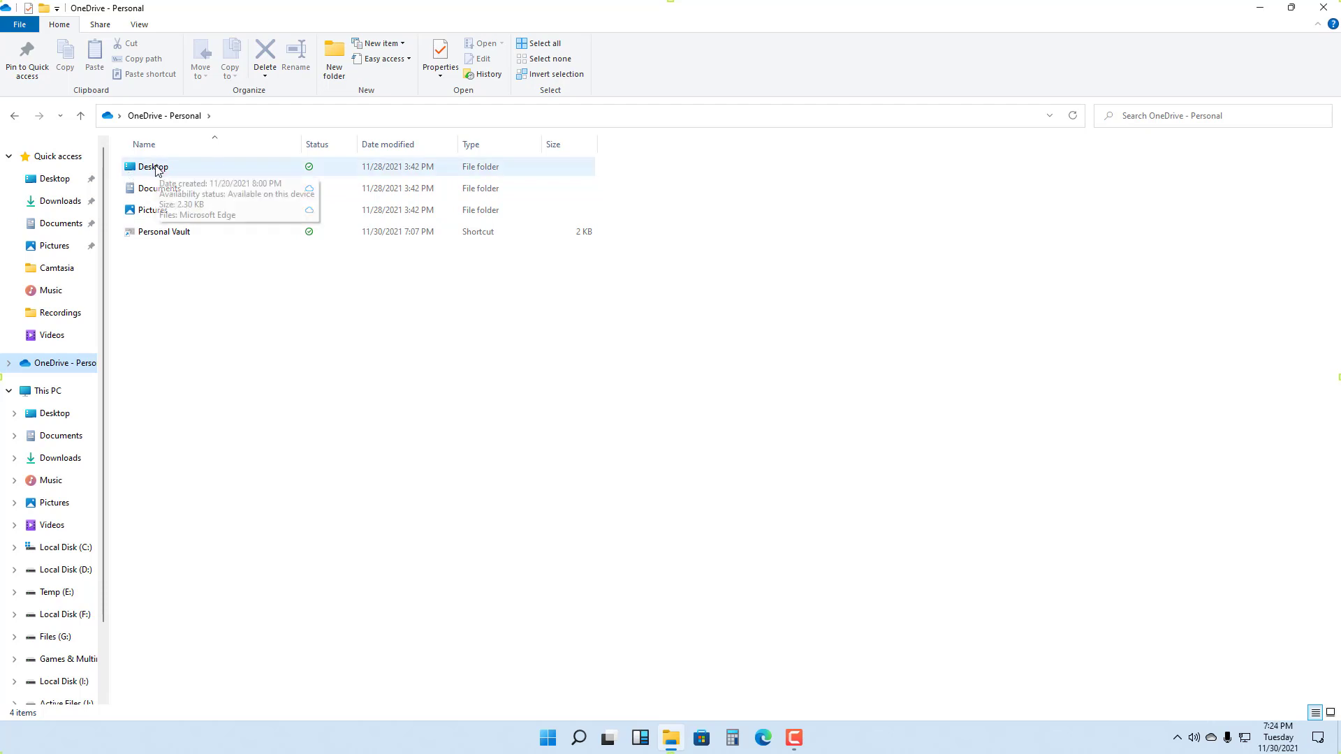
pyautogui.doubleClick(154, 167)
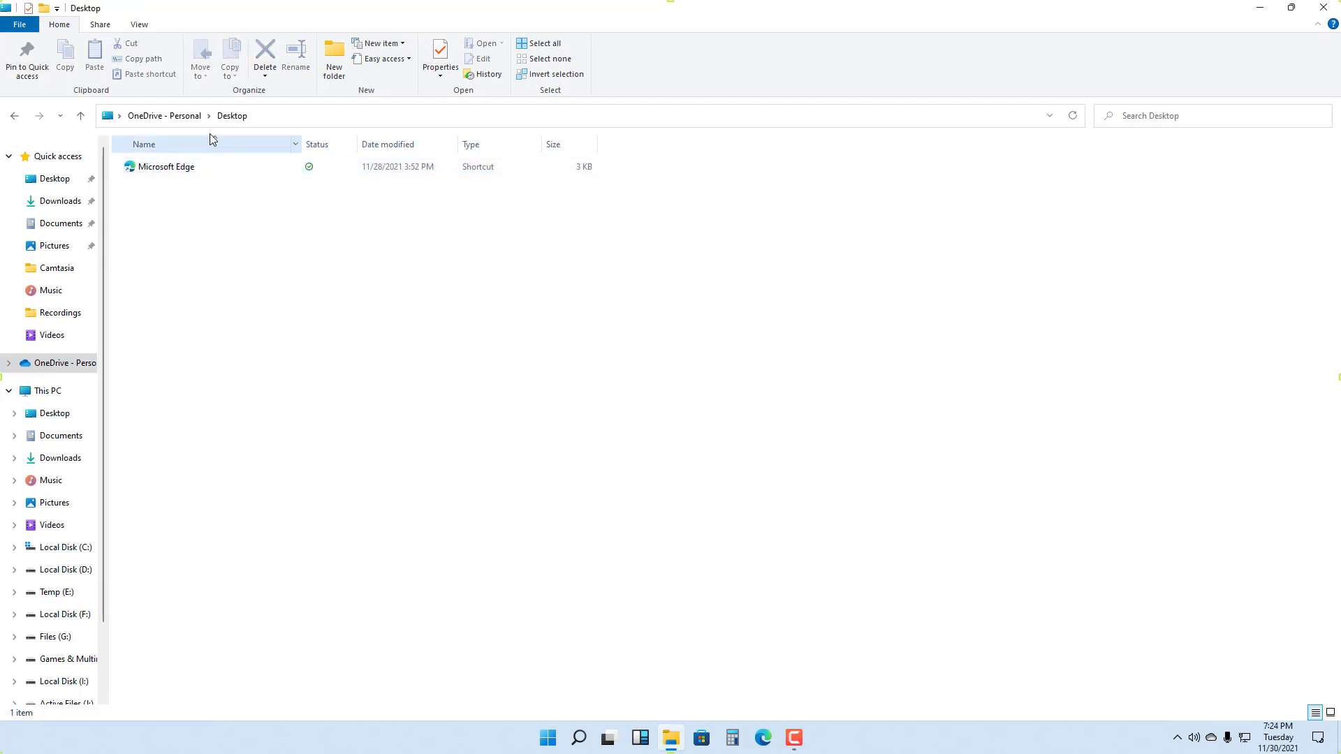
pyautogui.click(166, 166)
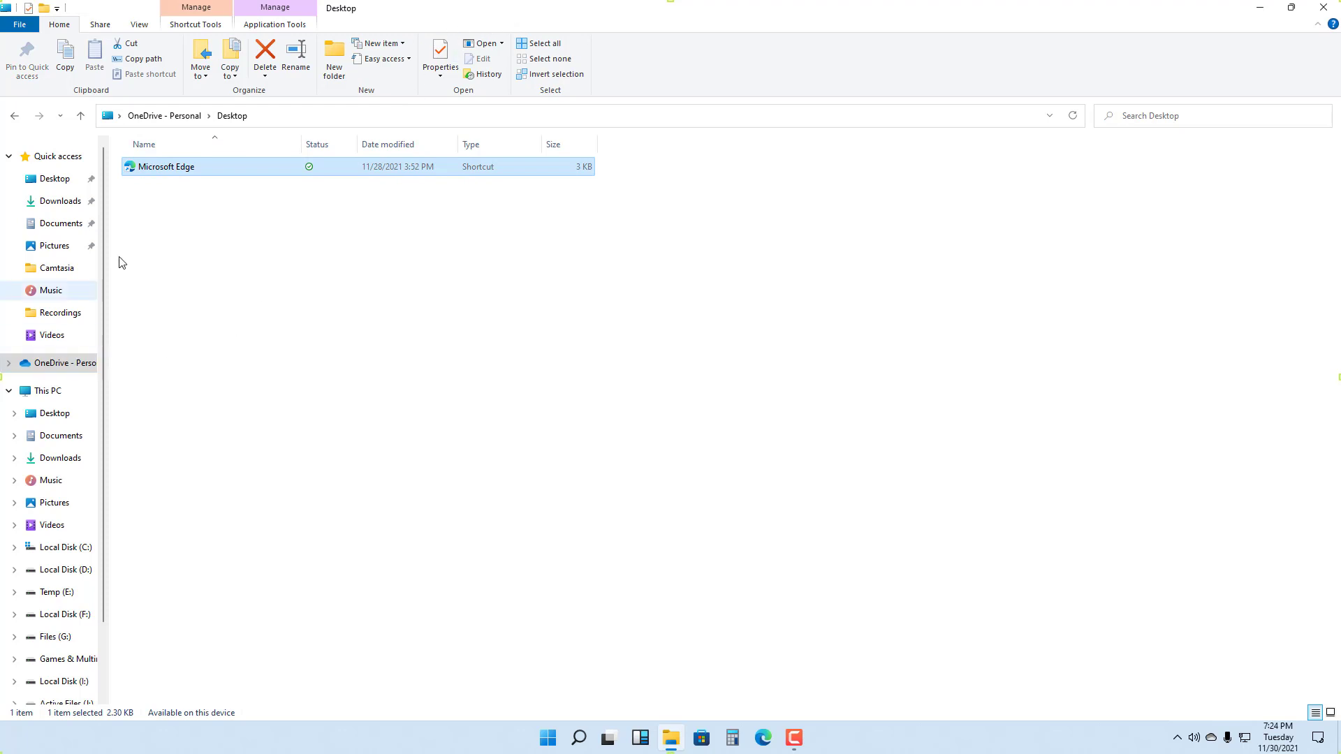
pyautogui.moveTo(201, 187)
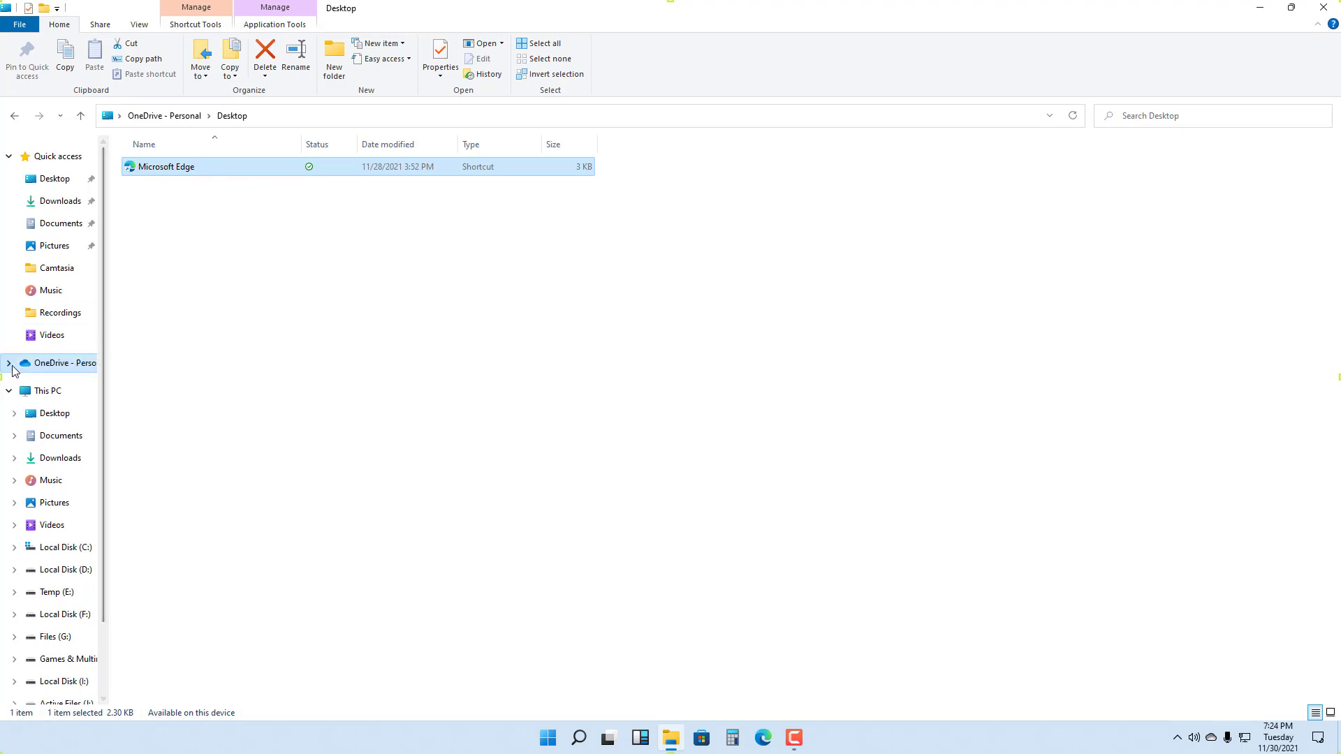
# Check the Documents folder via the navigation tree and return to the OneDrive - Personal root
pyautogui.click(60, 408)
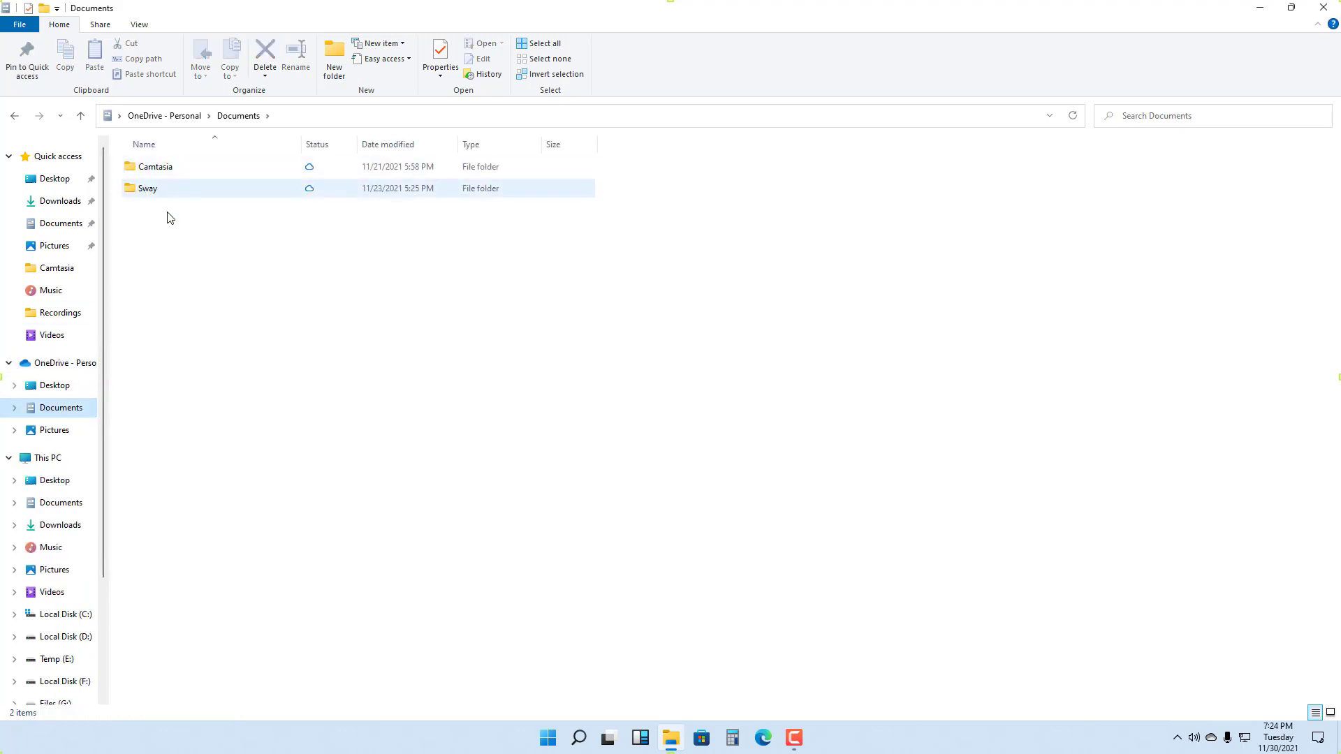
pyautogui.click(54, 386)
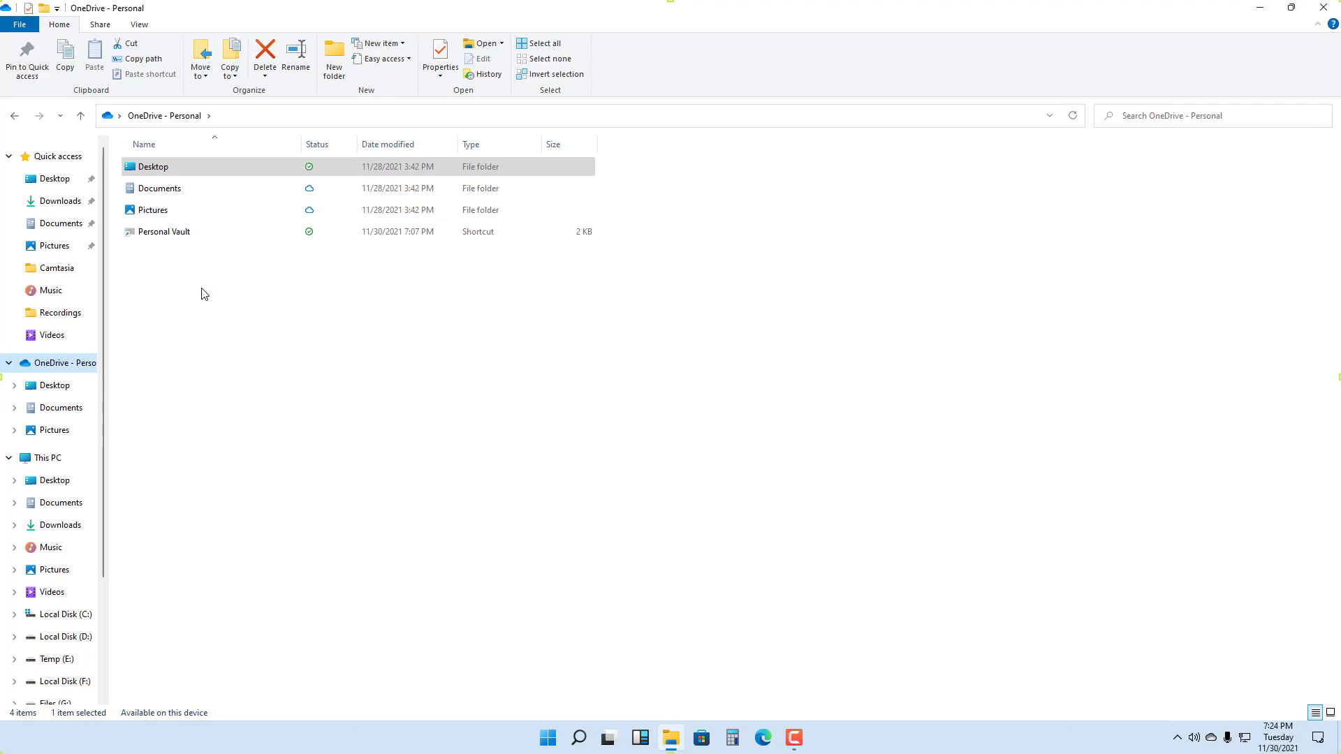
# Create a 'New folder' with the default name inside OneDrive - Personal, next to Desktop, Documents and Pictures
pyautogui.rightClick(204, 293)
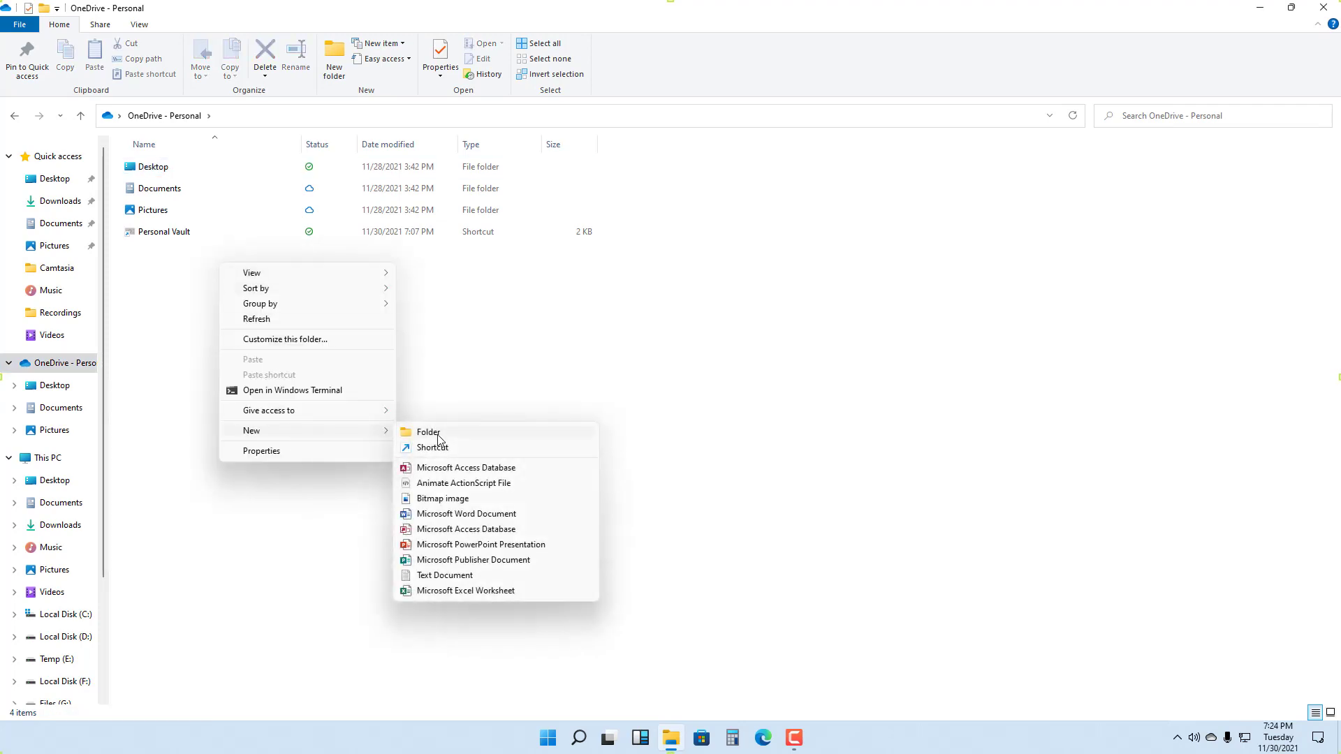
pyautogui.click(427, 432)
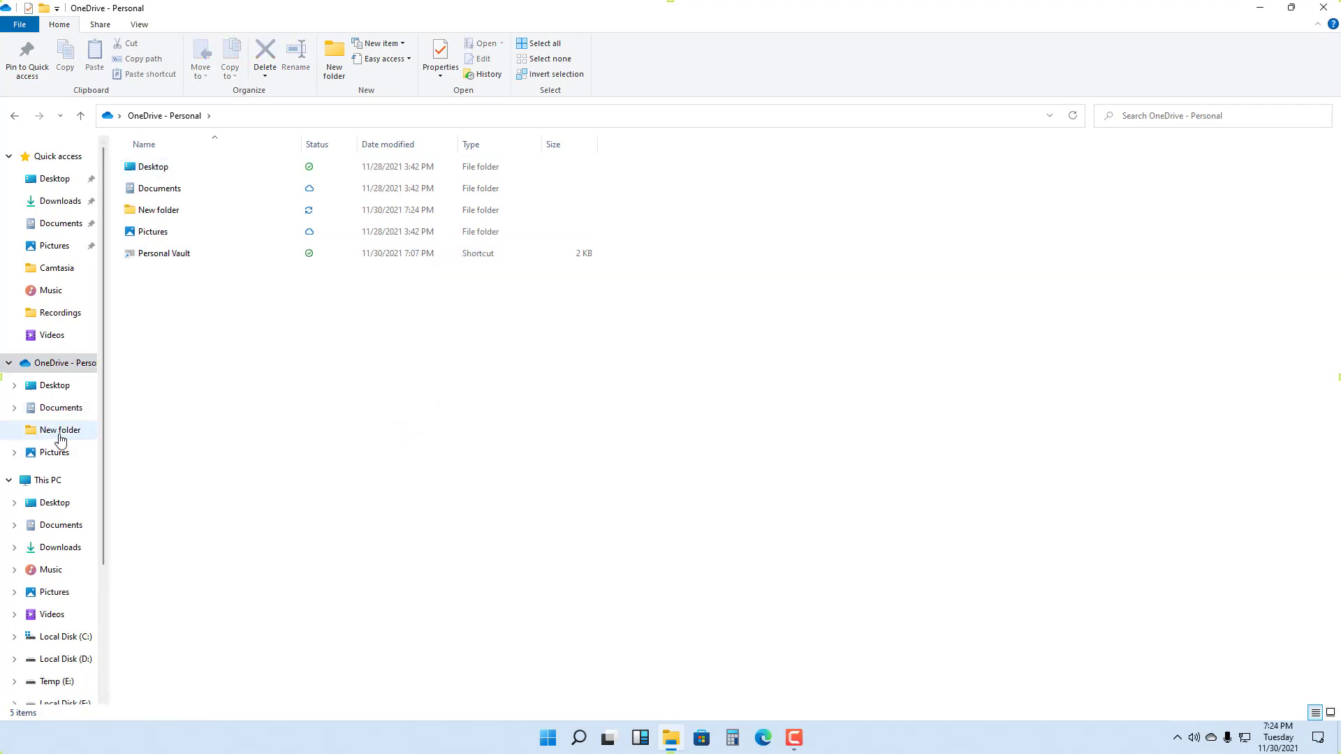
pyautogui.click(152, 230)
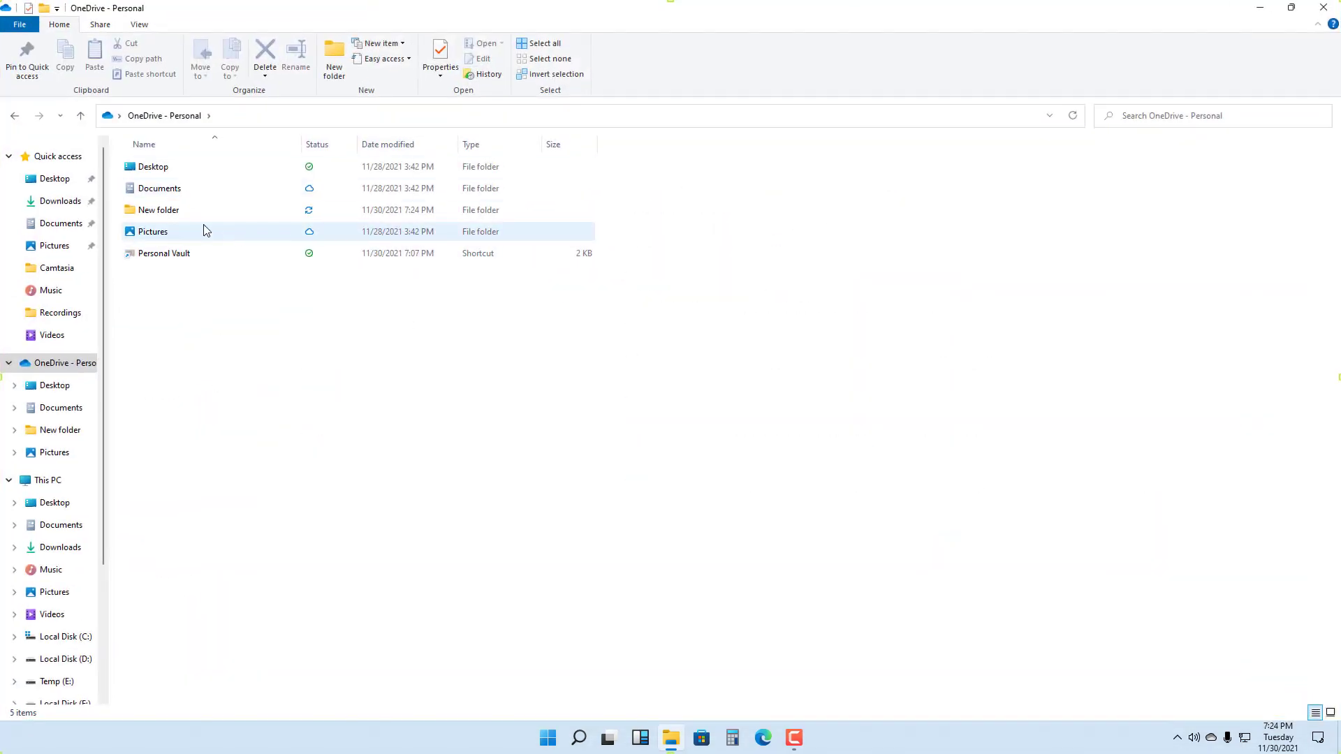
pyautogui.doubleClick(158, 210)
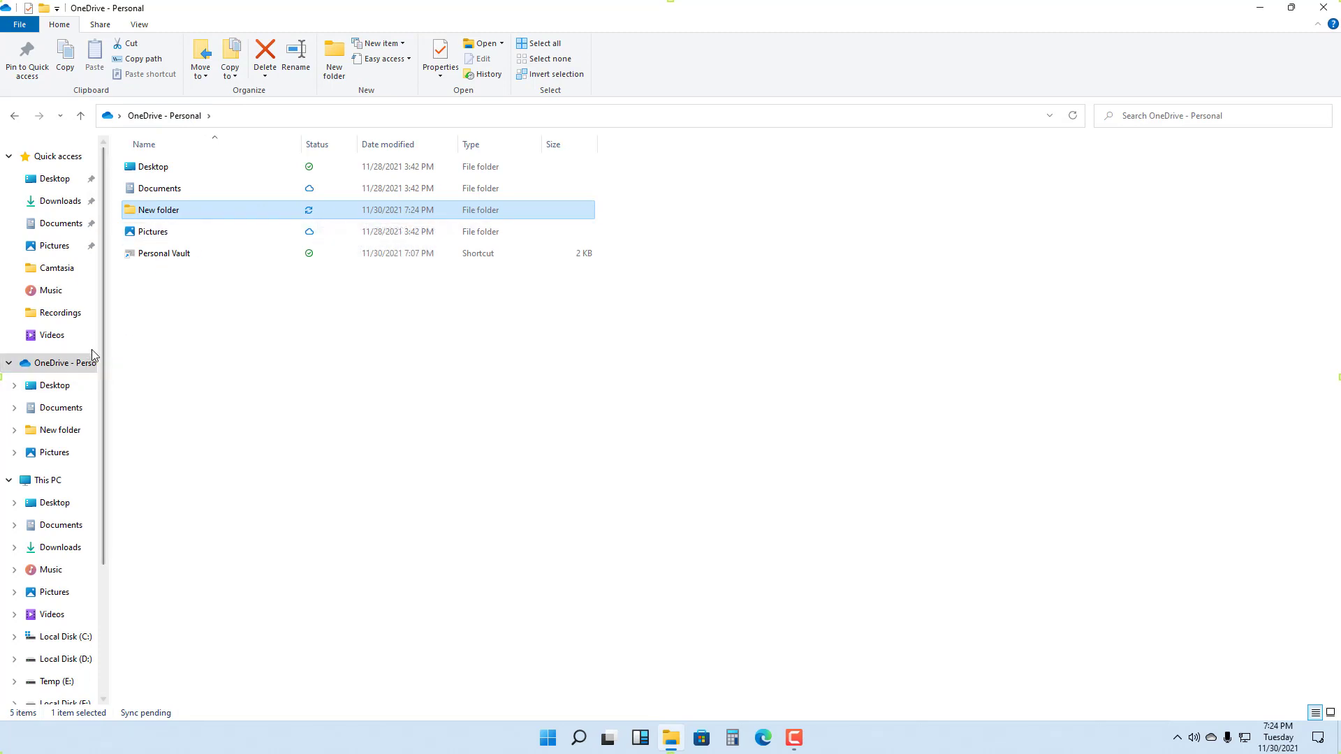
pyautogui.moveTo(253, 208)
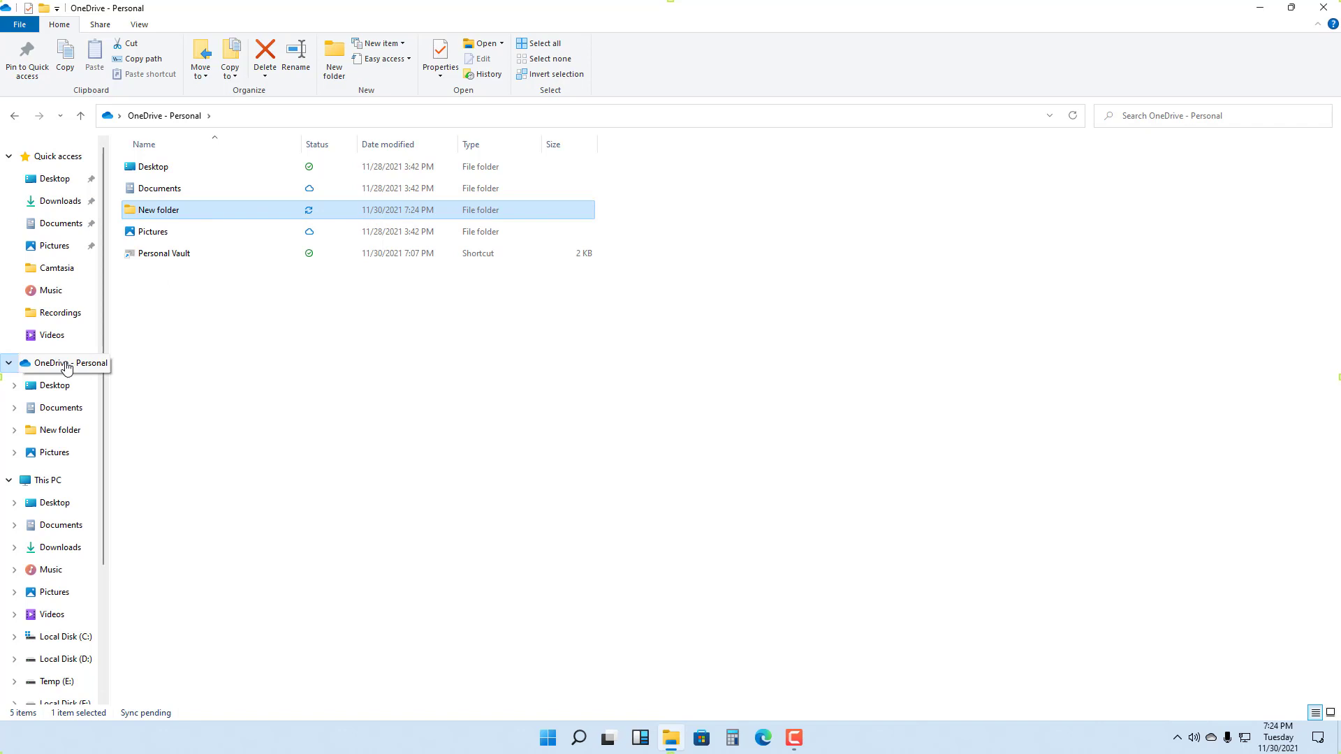
pyautogui.rightClick(50, 363)
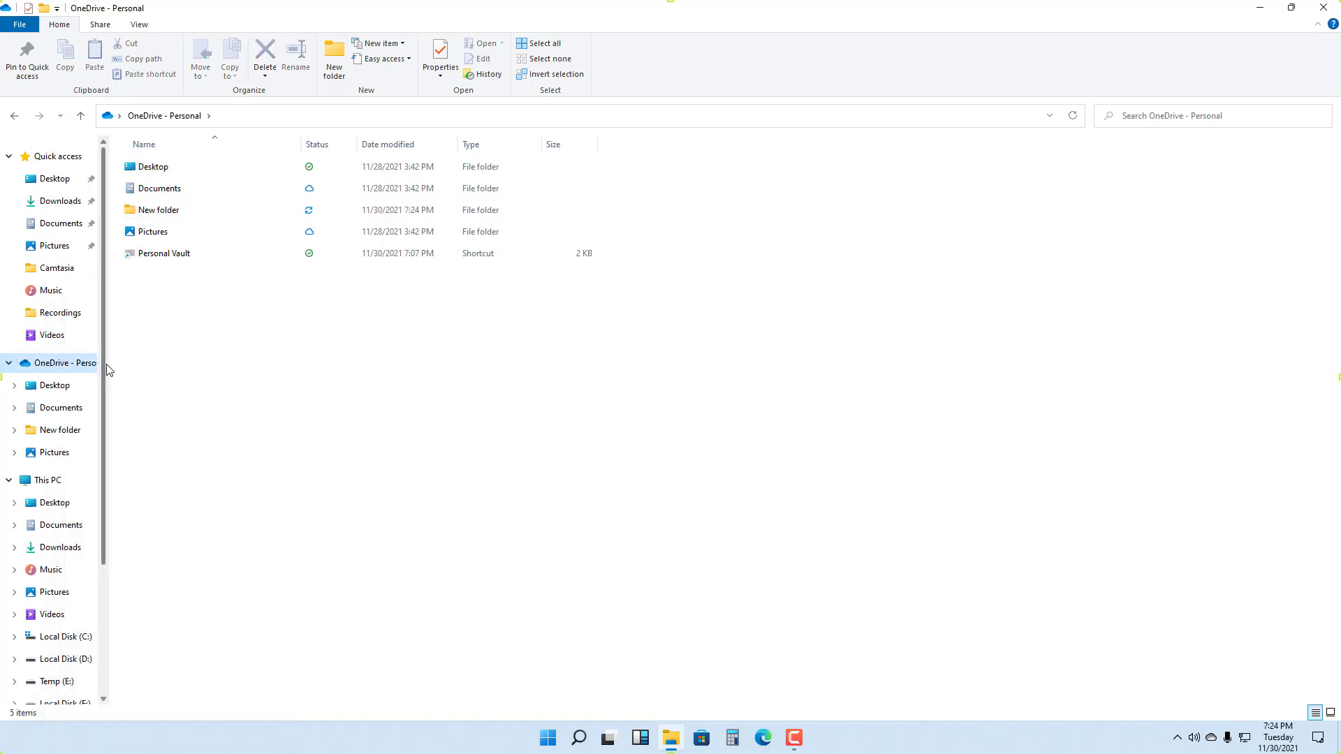
pyautogui.moveTo(375, 406)
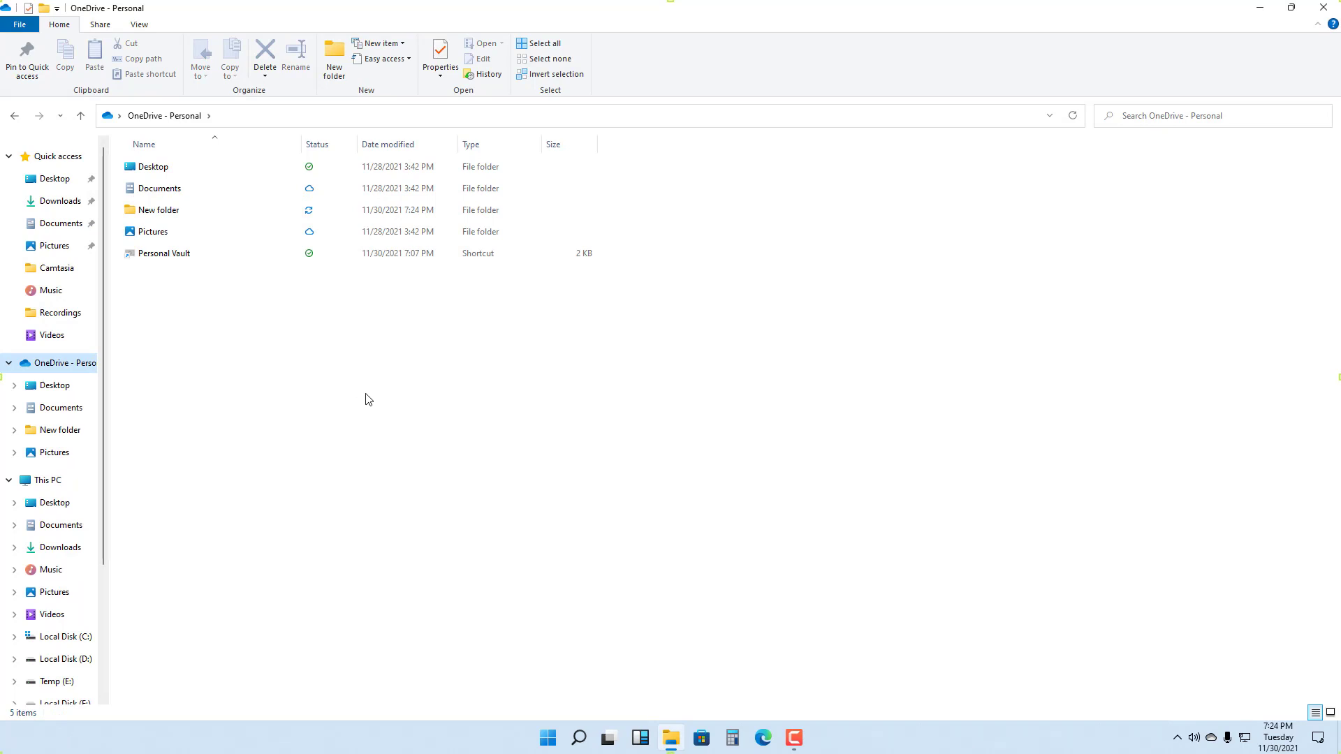
pyautogui.moveTo(1106, 93)
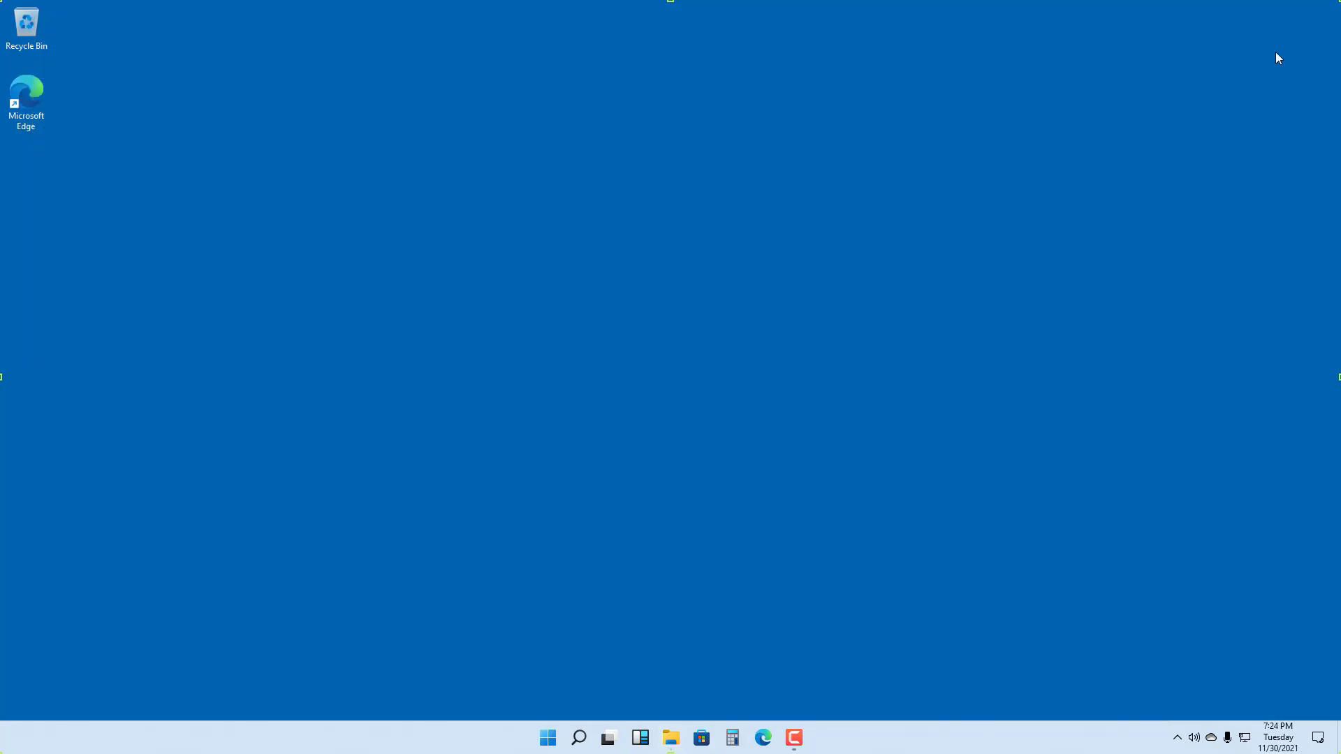
pyautogui.moveTo(1066, 222)
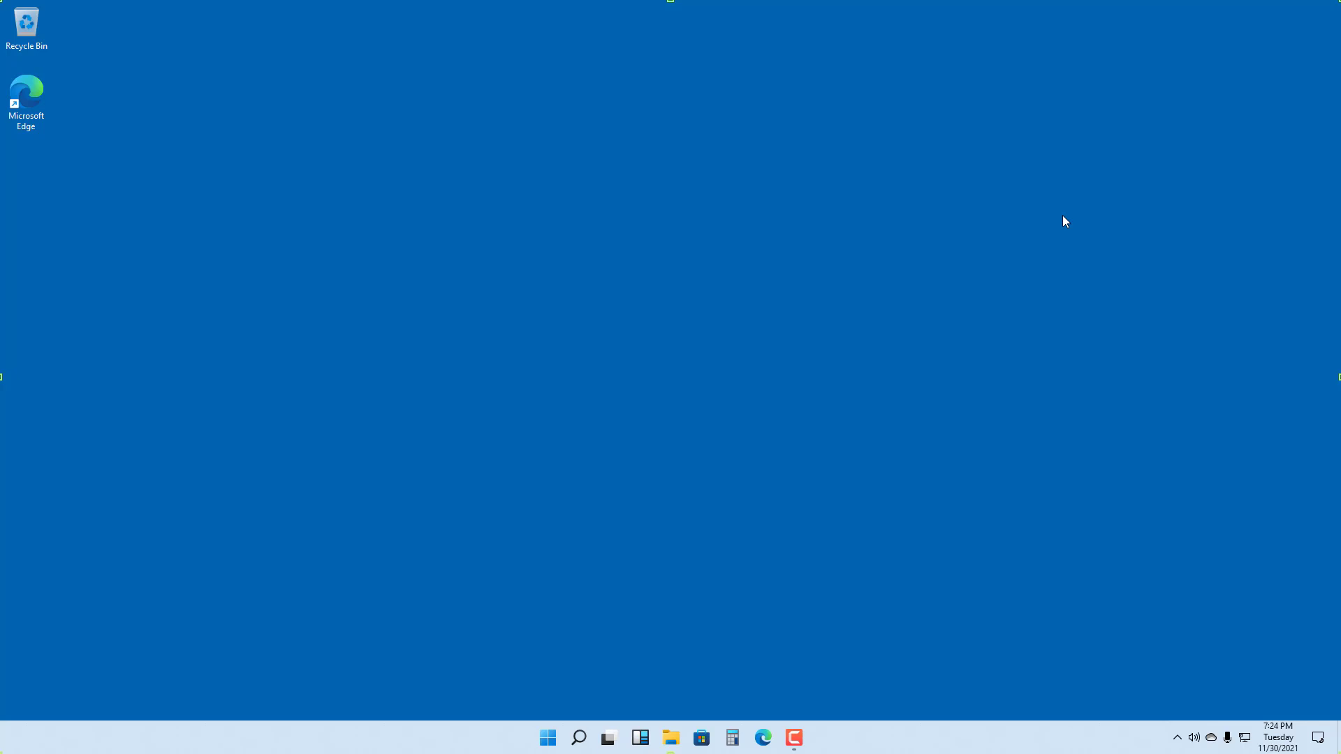
pyautogui.moveTo(1211, 737)
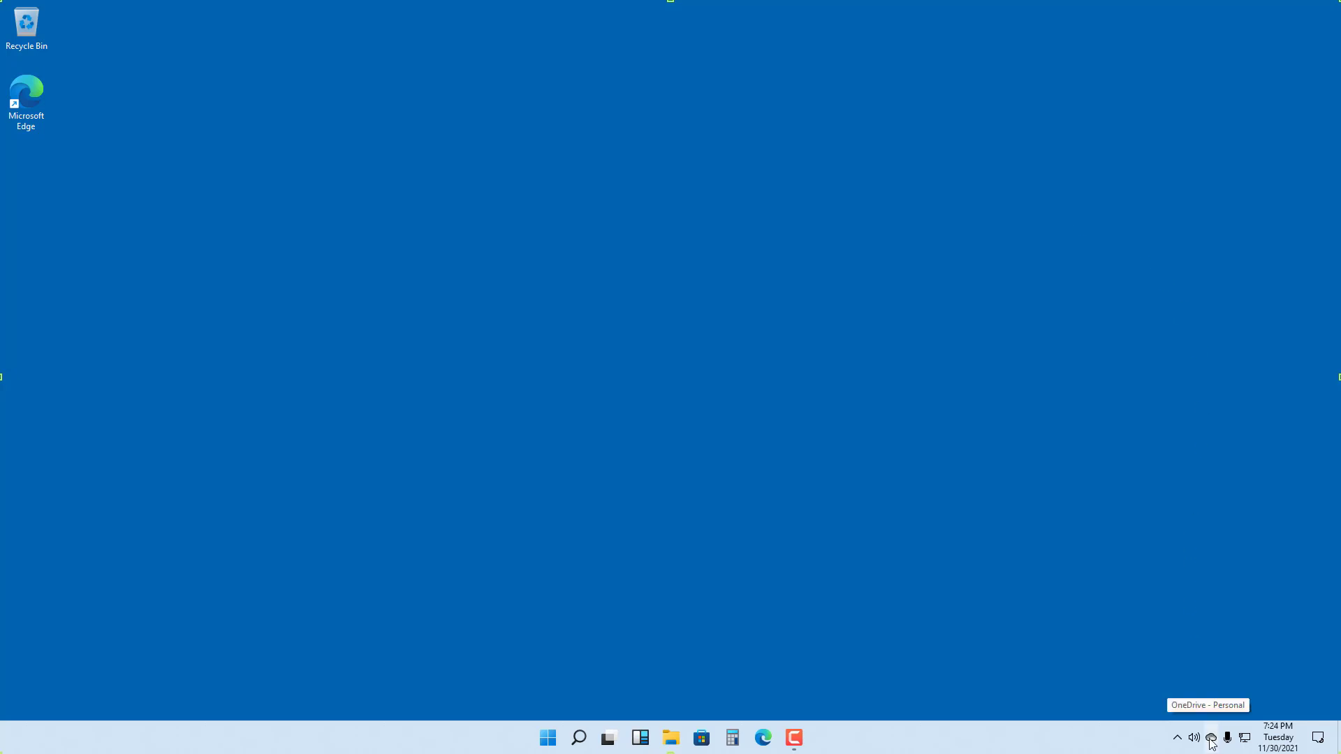
pyautogui.moveTo(1178, 738)
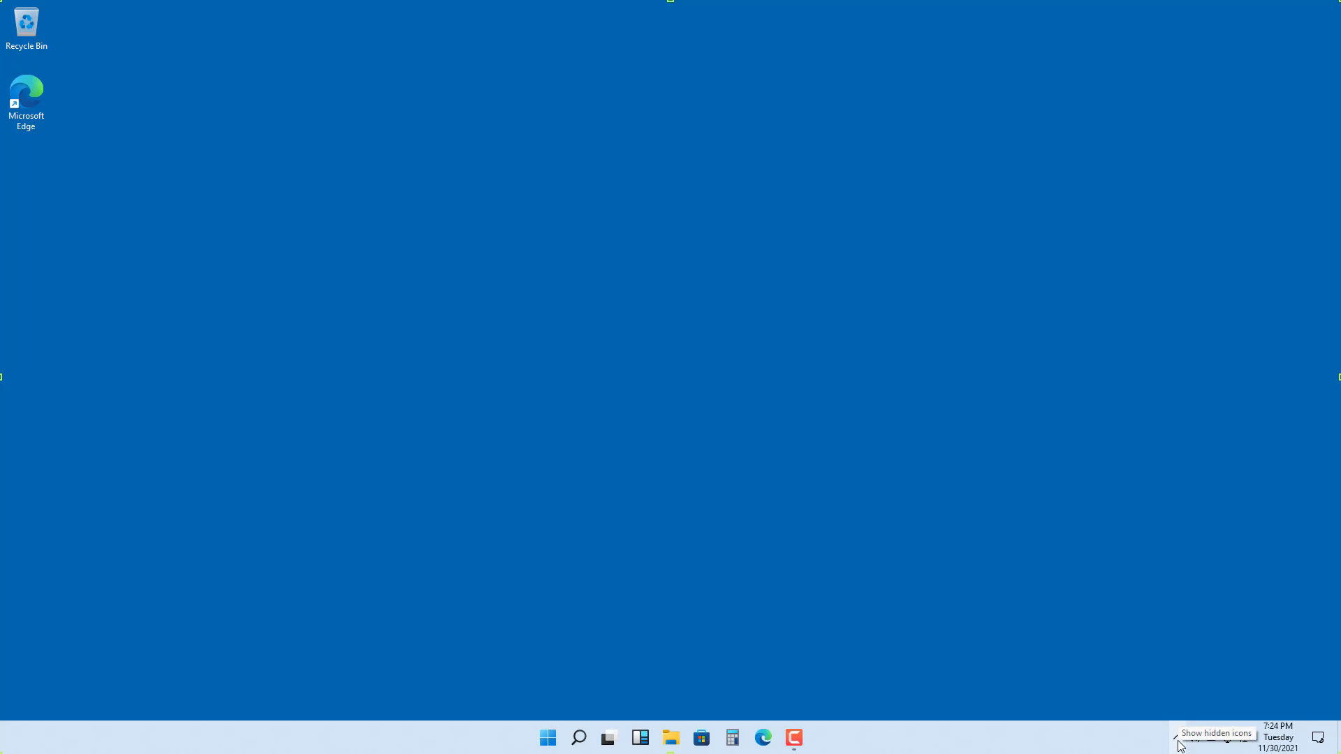
pyautogui.click(1177, 733)
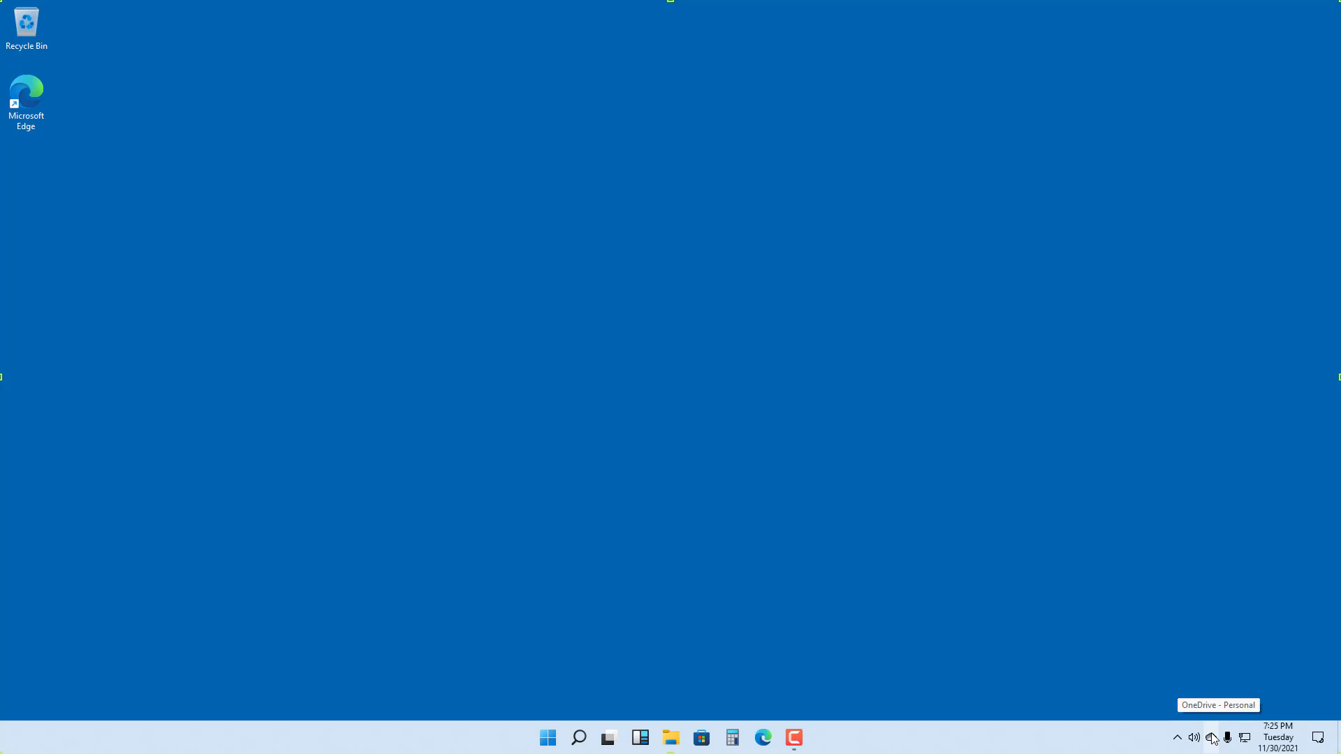
# Reach OneDrive Settings from the tray icon's Help & Settings menu, landing on the Backup page
pyautogui.click(1213, 738)
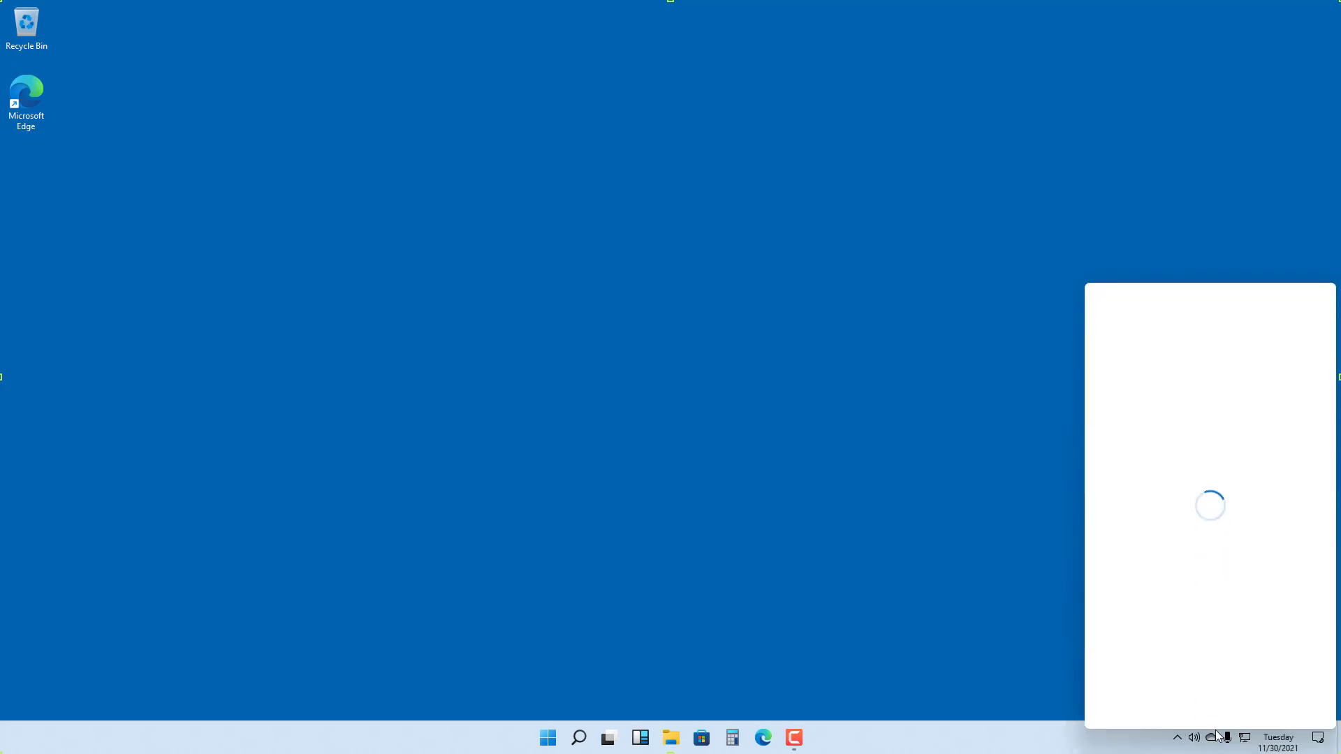
pyautogui.click(1285, 676)
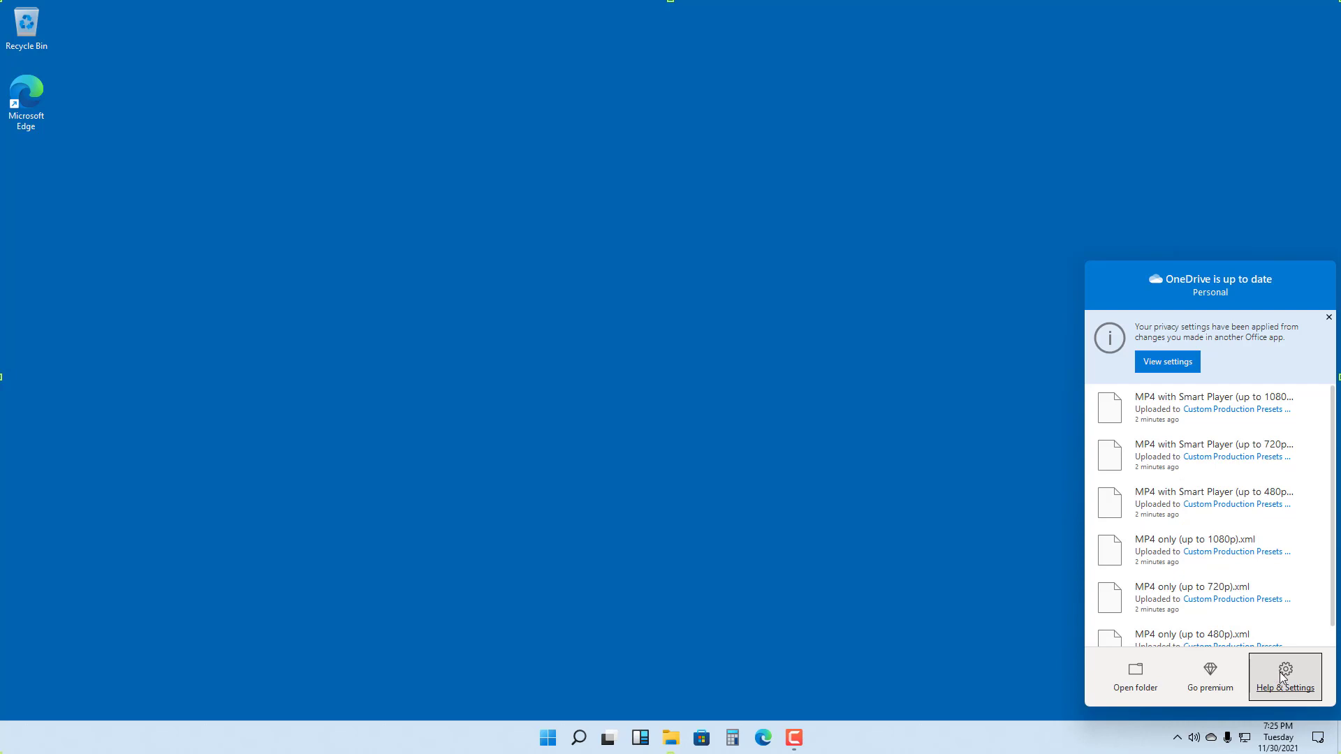
pyautogui.click(1283, 676)
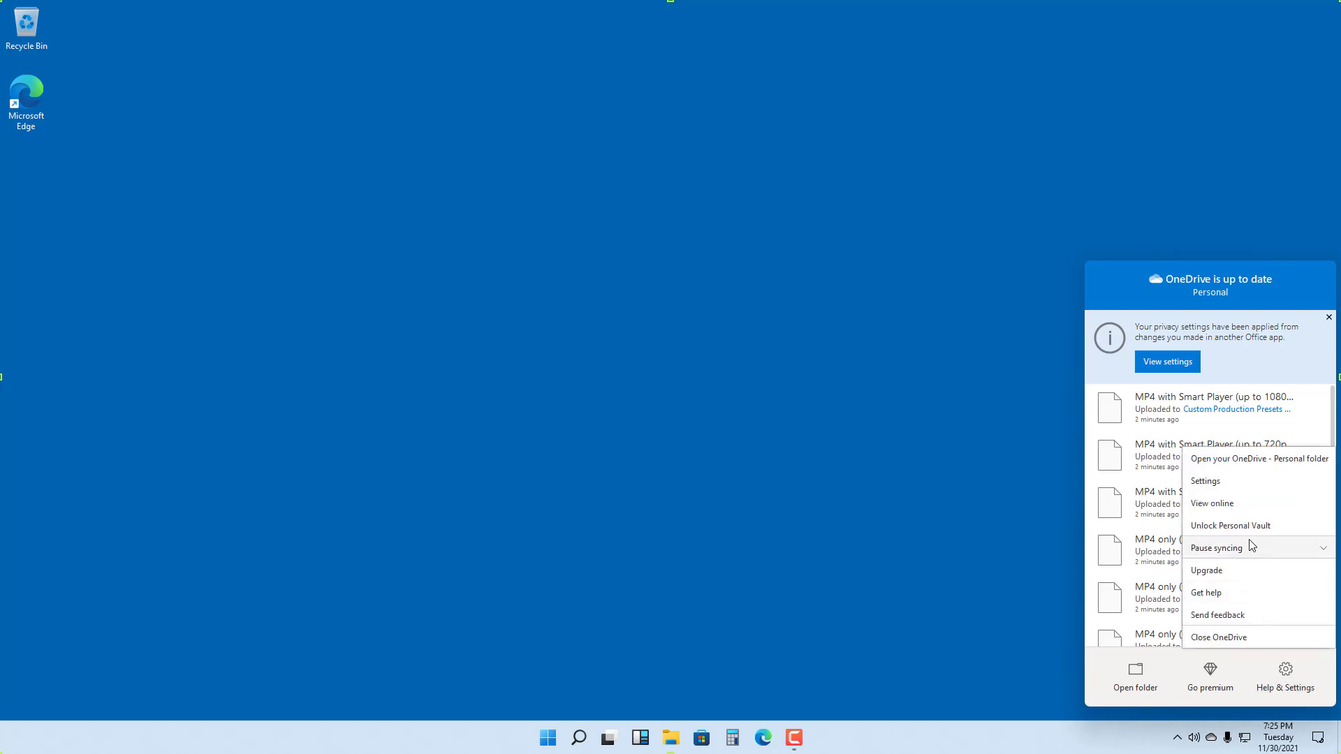
pyautogui.moveTo(1217, 488)
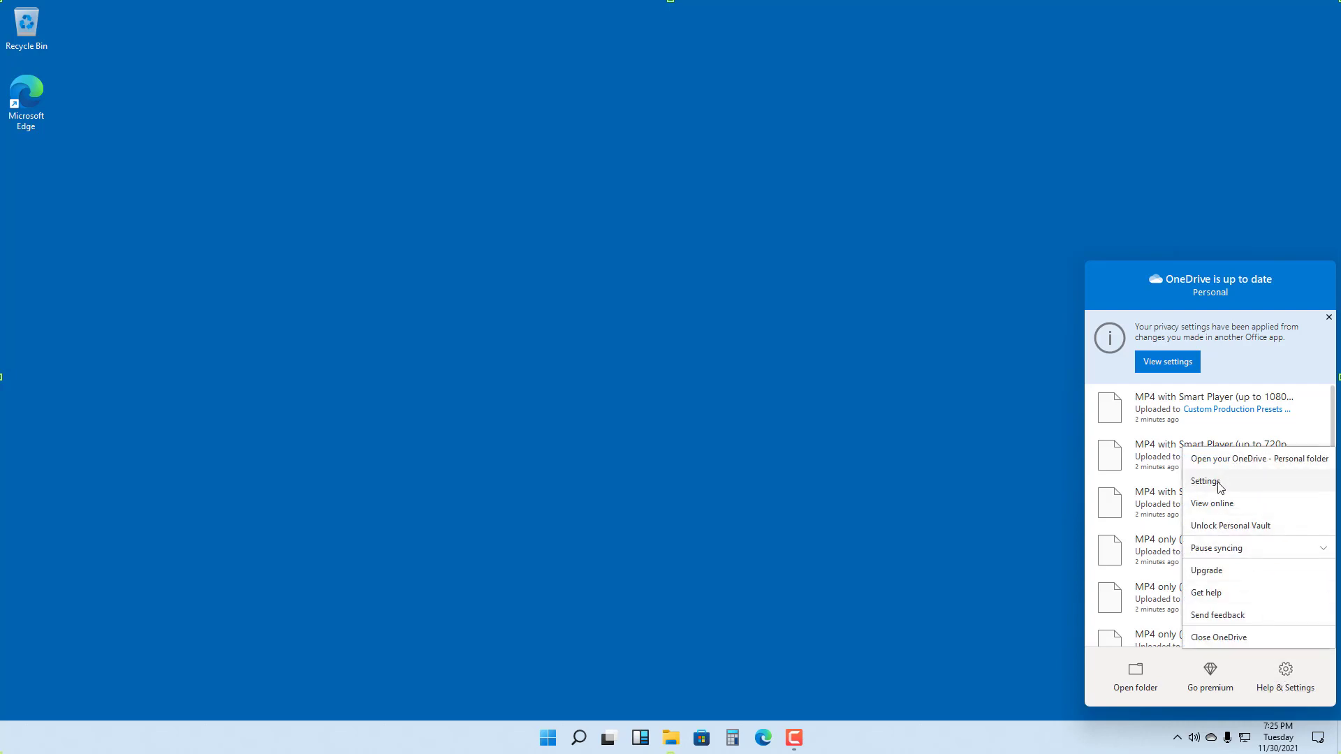
pyautogui.click(1206, 482)
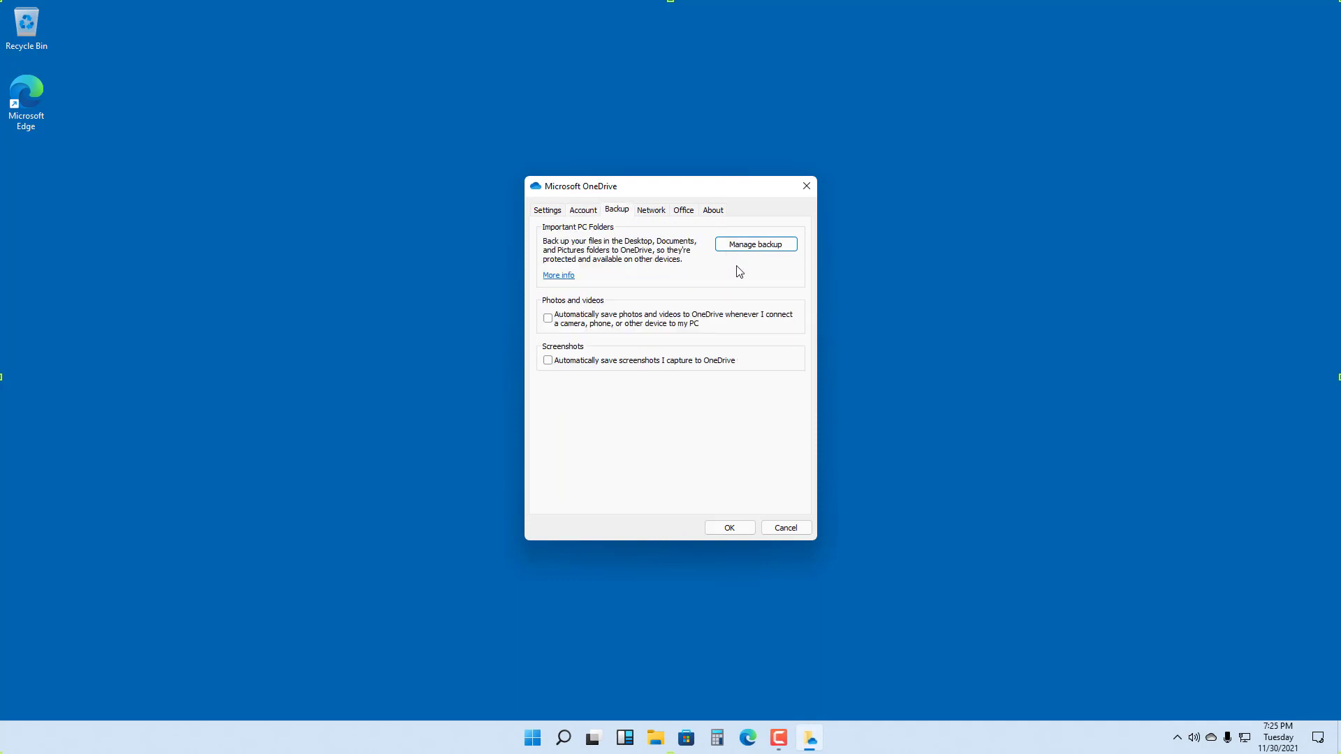
# Launch Manage folder backup, listing Desktop, Documents and Pictures
pyautogui.click(754, 243)
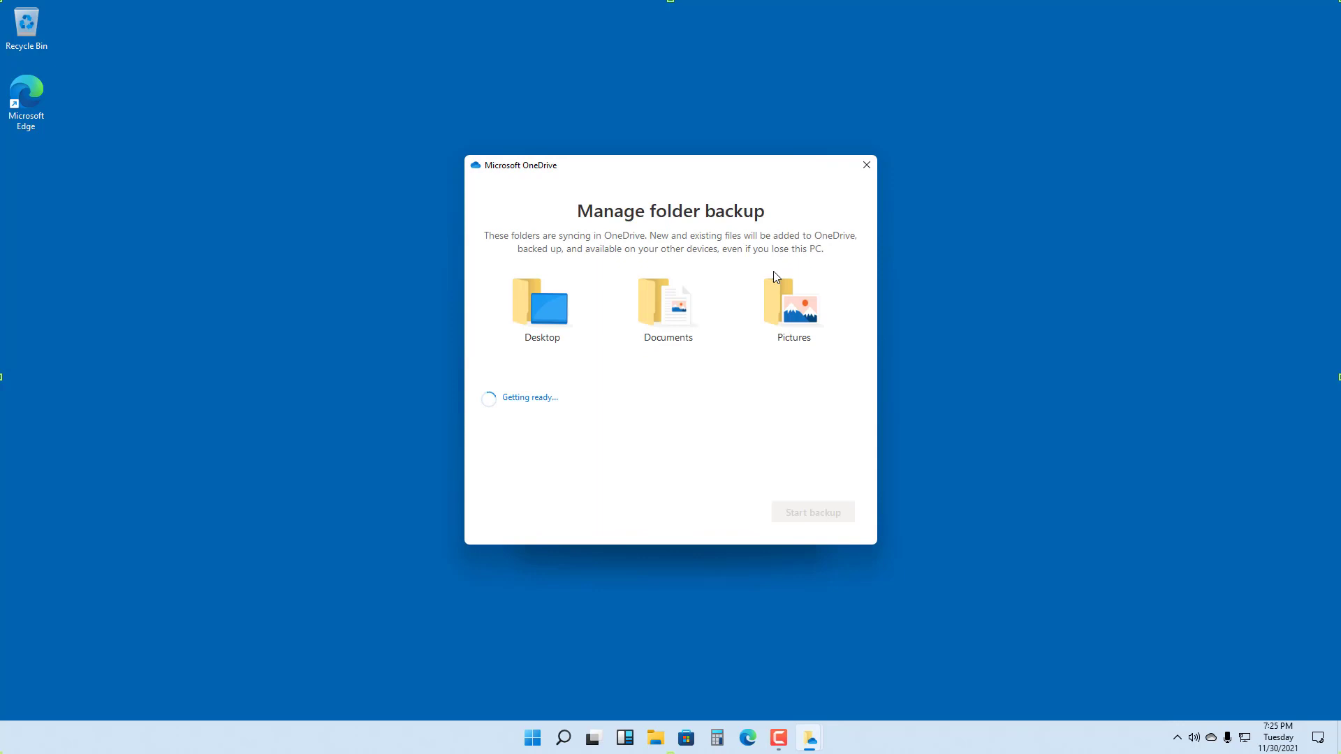
pyautogui.moveTo(721, 253)
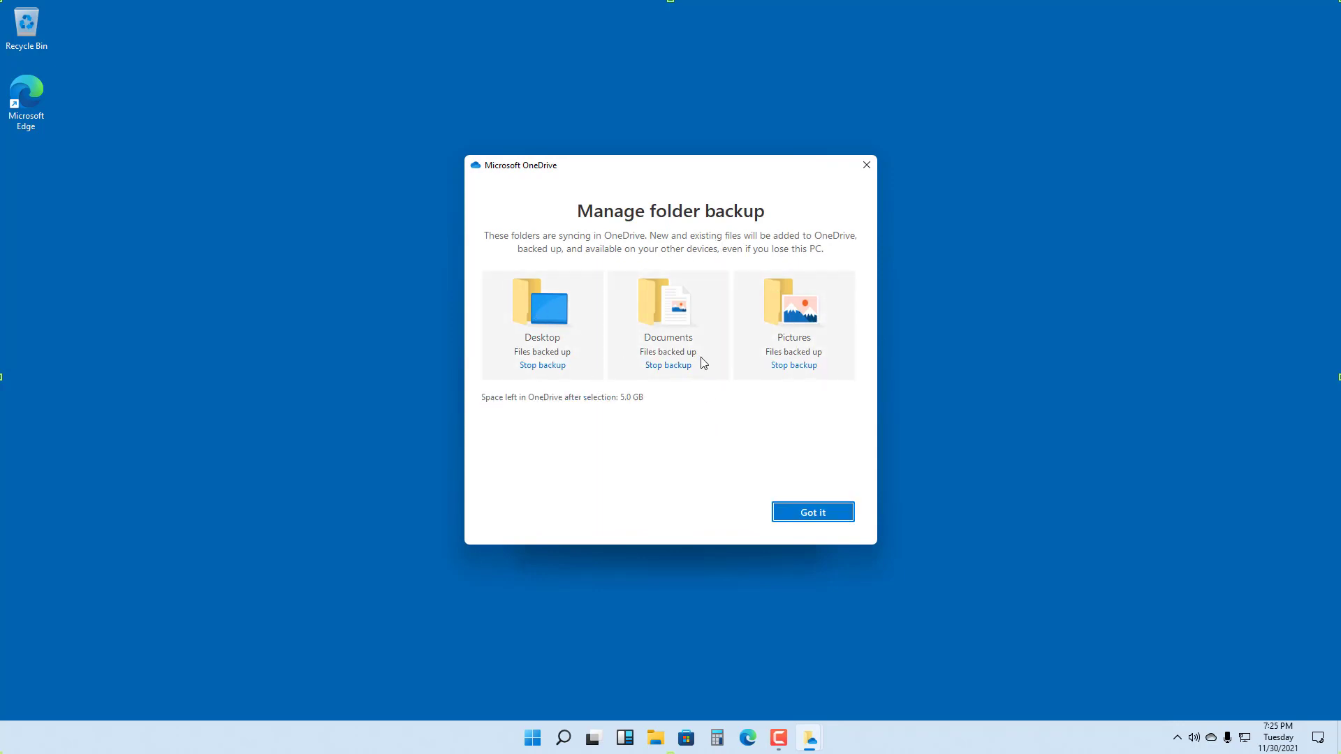
pyautogui.moveTo(559, 378)
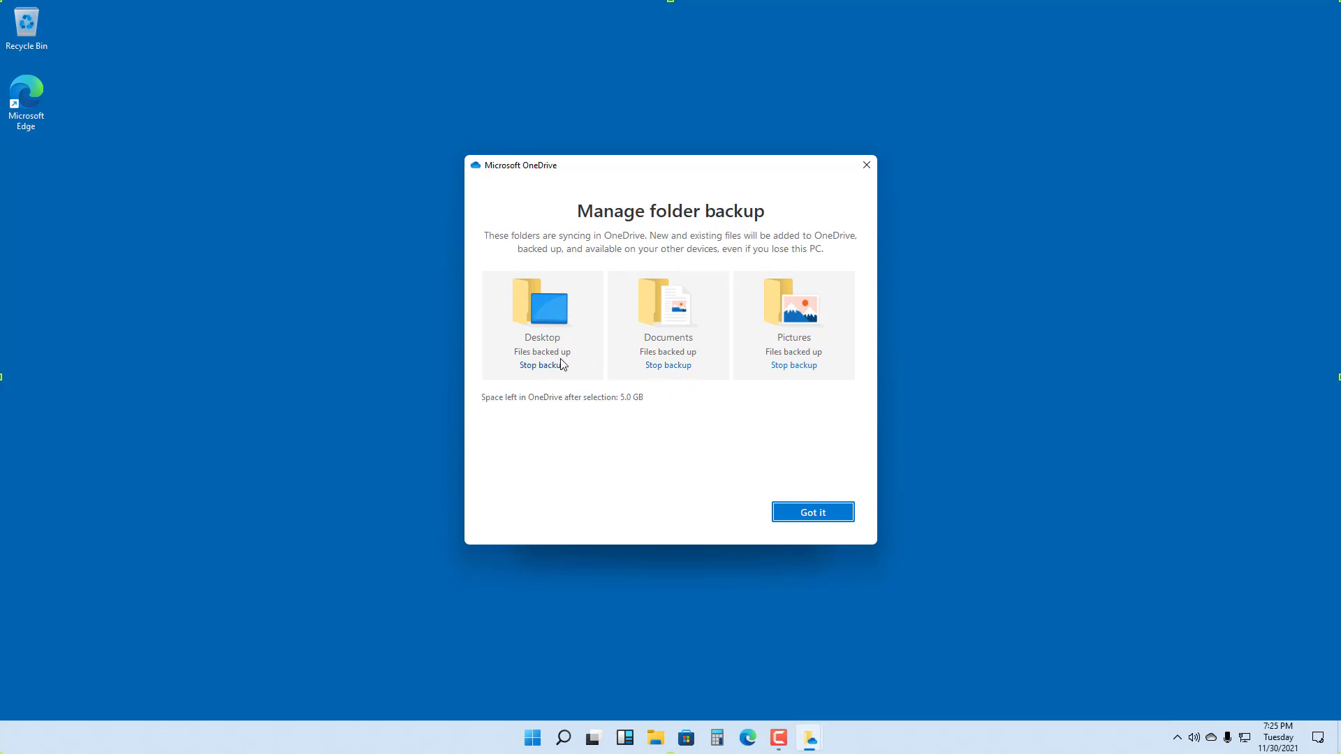
pyautogui.moveTo(688, 376)
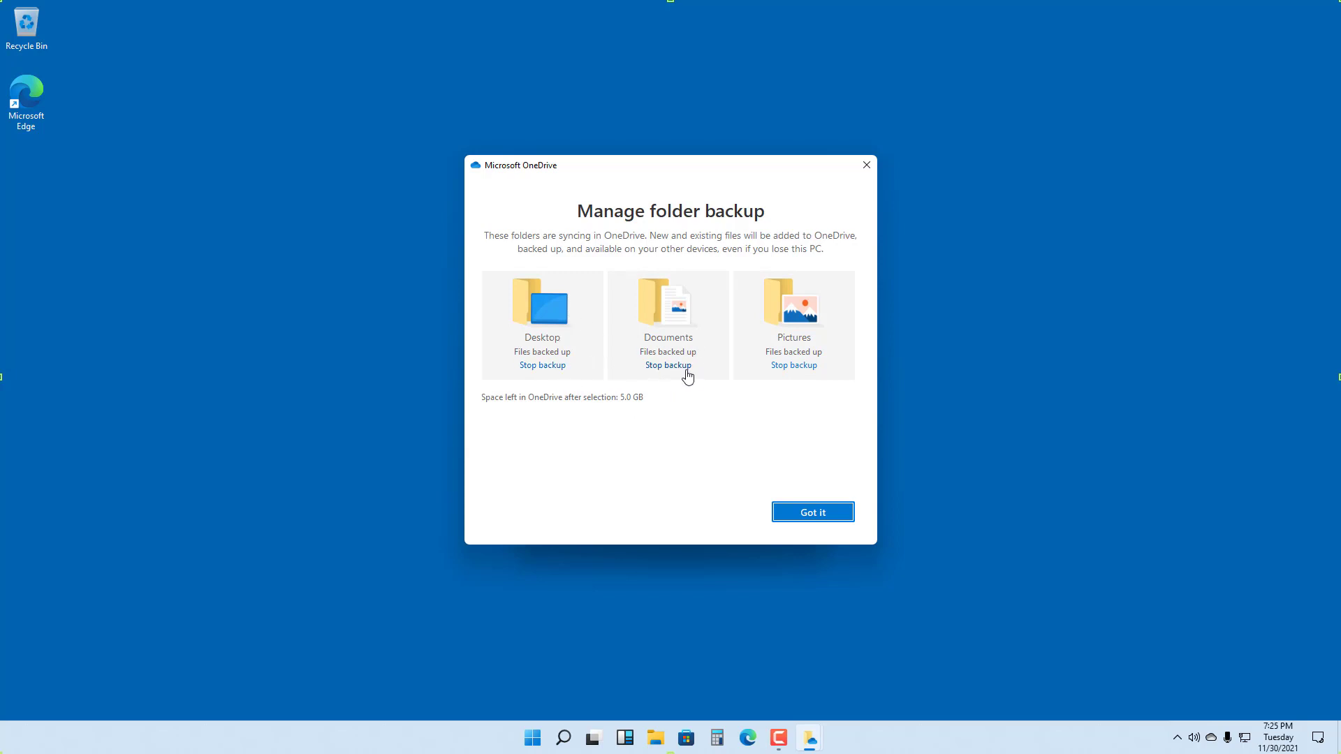
pyautogui.moveTo(795, 387)
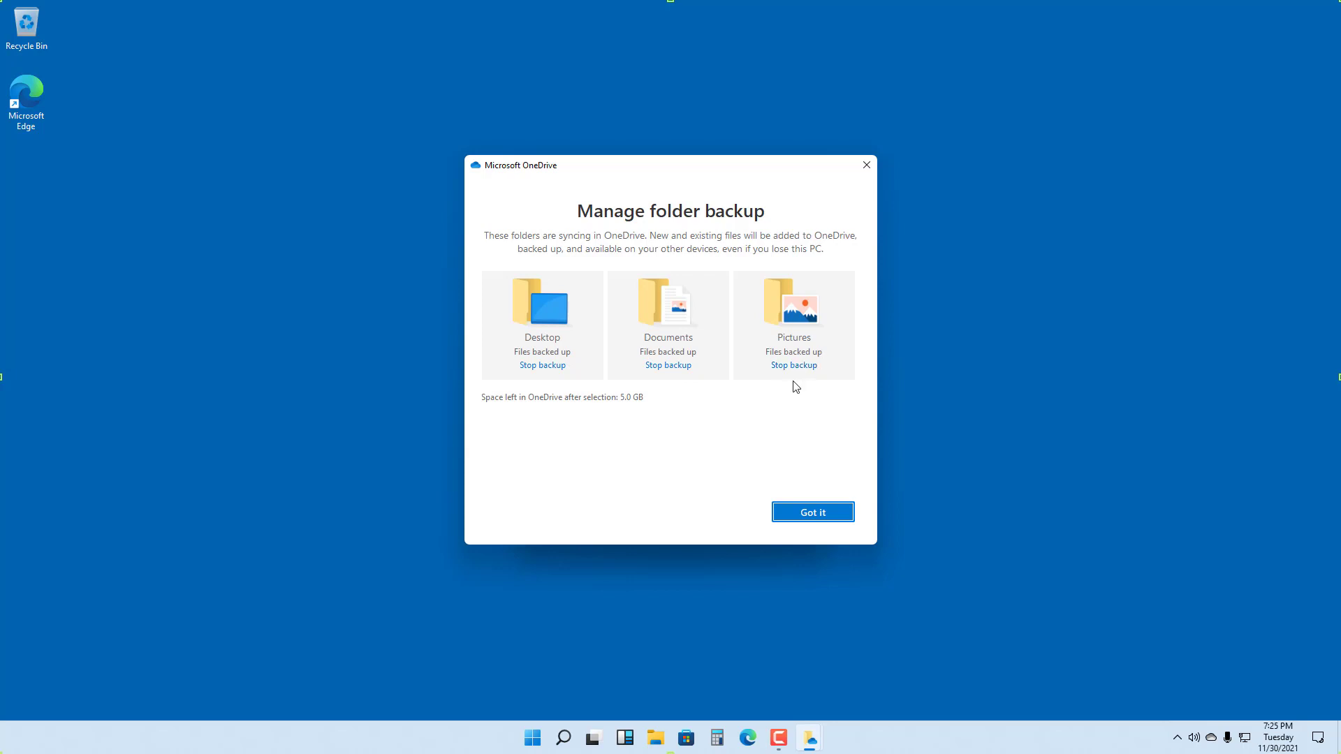
# Stop backing up the Pictures folder and dismiss the confirmation notice
pyautogui.click(794, 364)
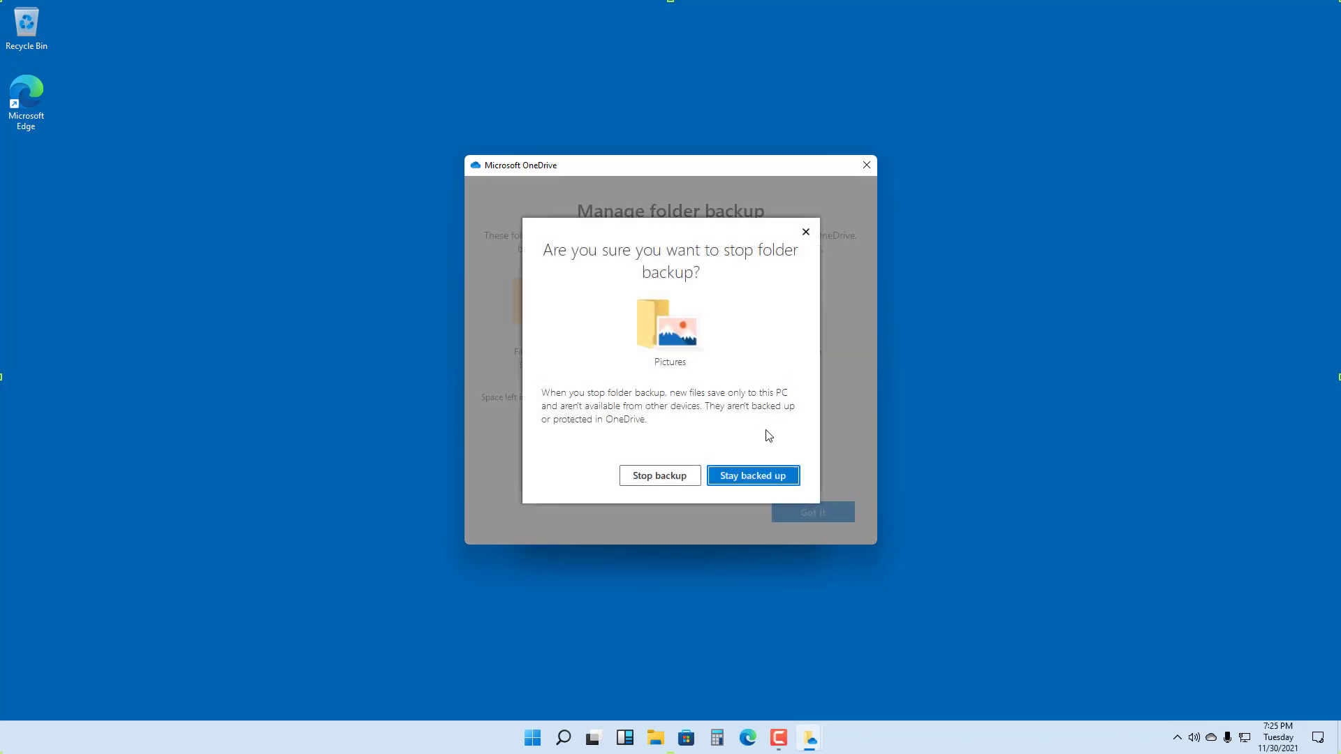
pyautogui.click(658, 475)
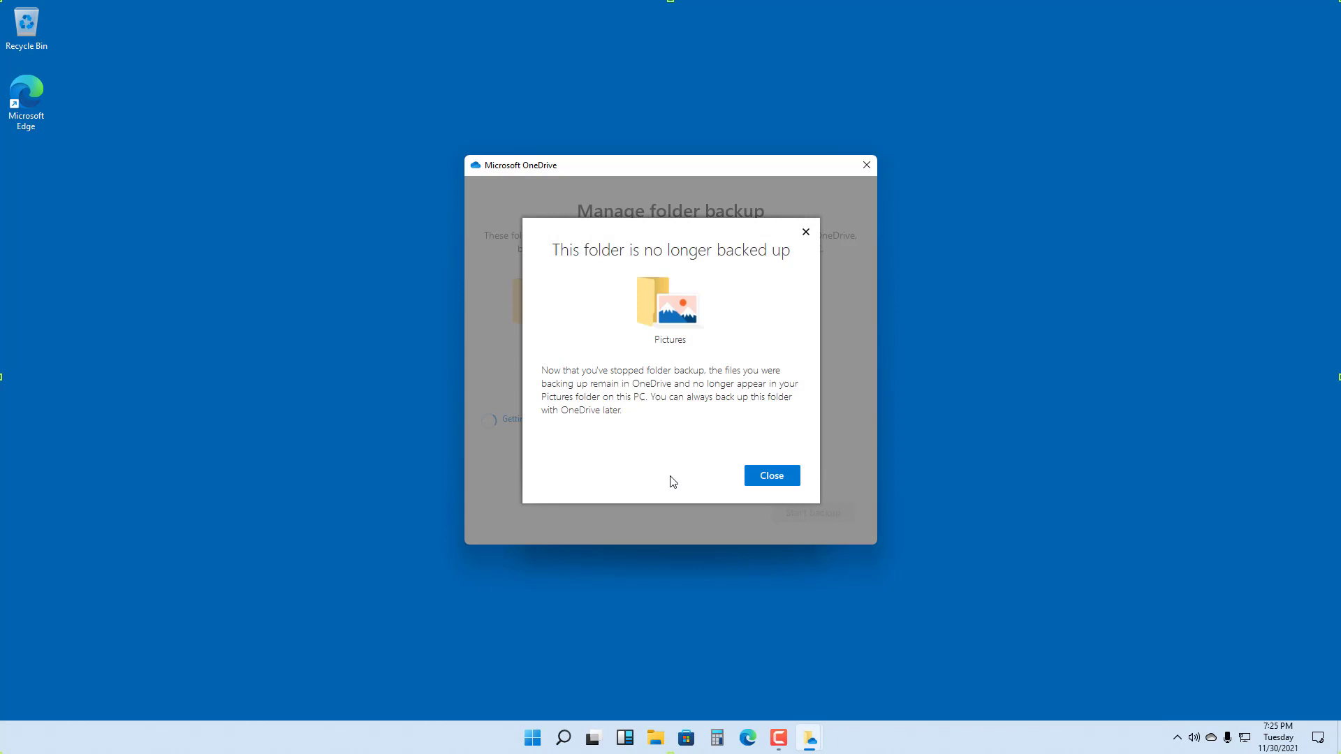
pyautogui.click(770, 475)
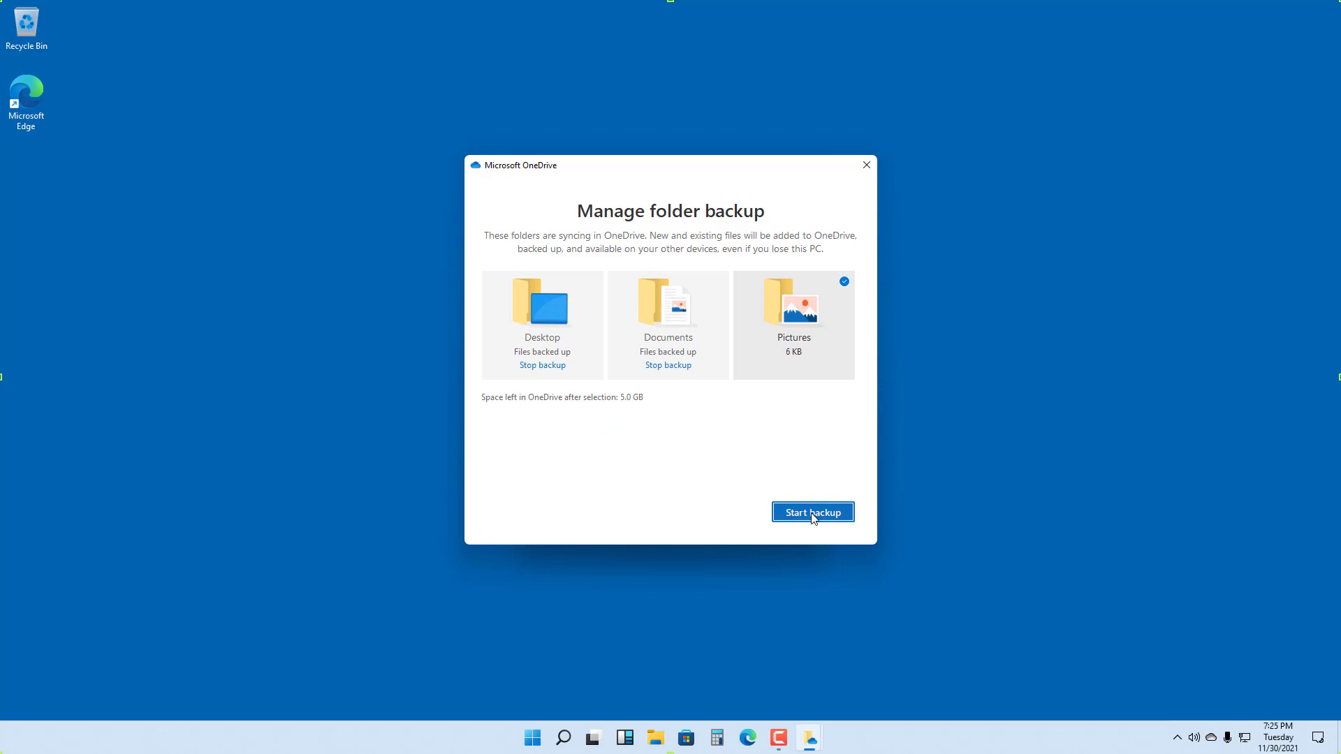
# Start the Pictures folder backup again
pyautogui.click(812, 511)
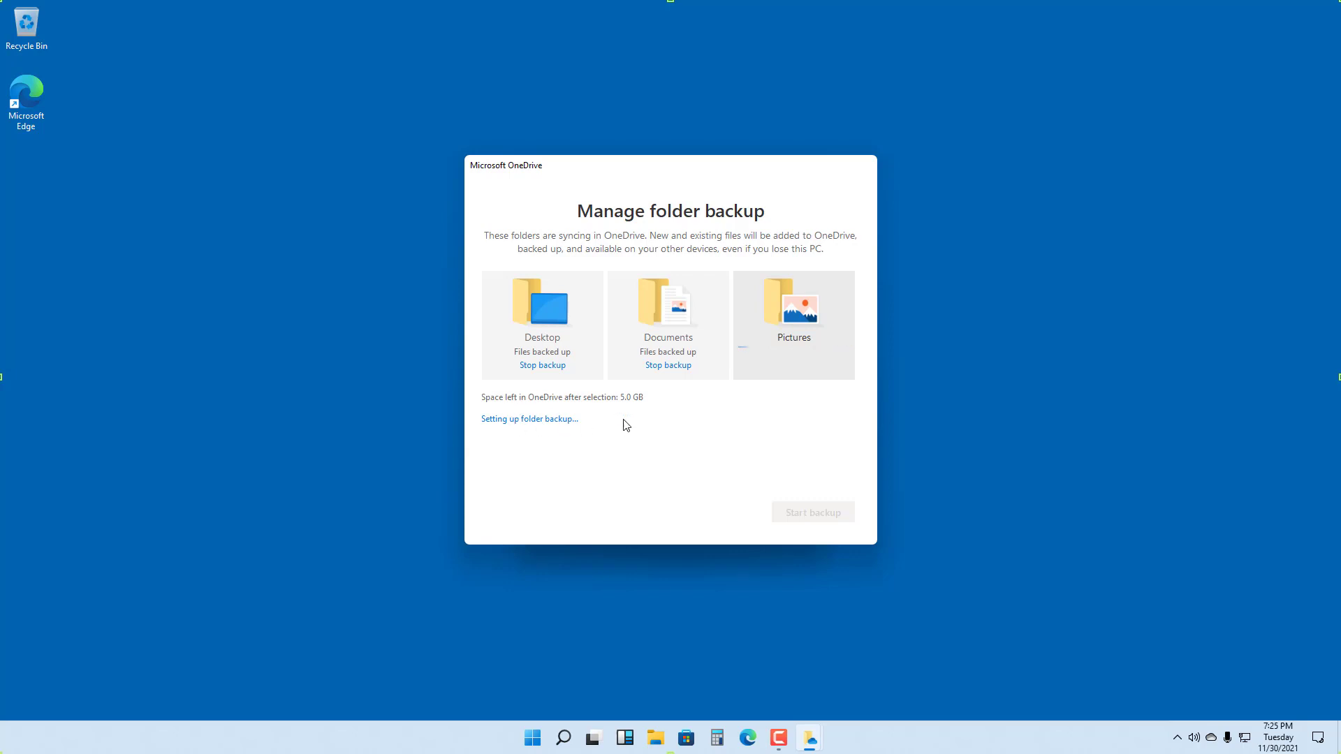
pyautogui.click(811, 511)
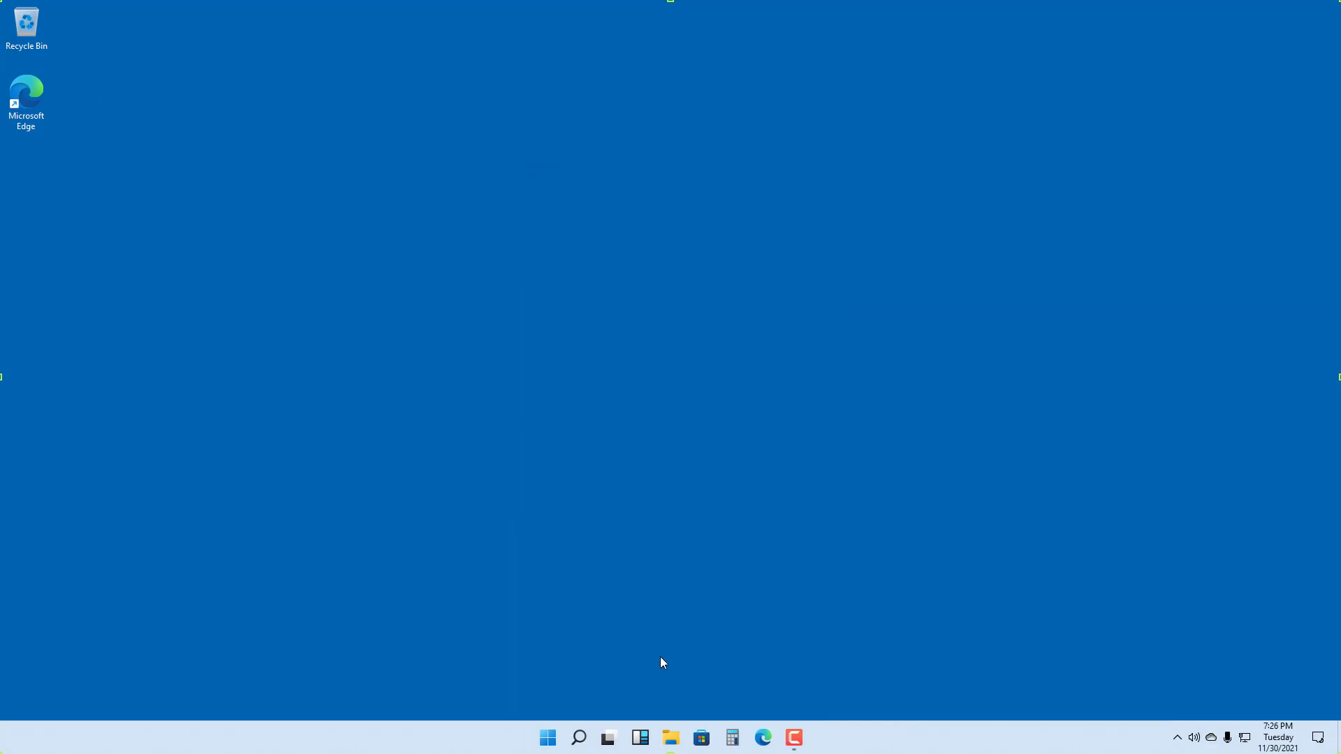
pyautogui.moveTo(1175, 478)
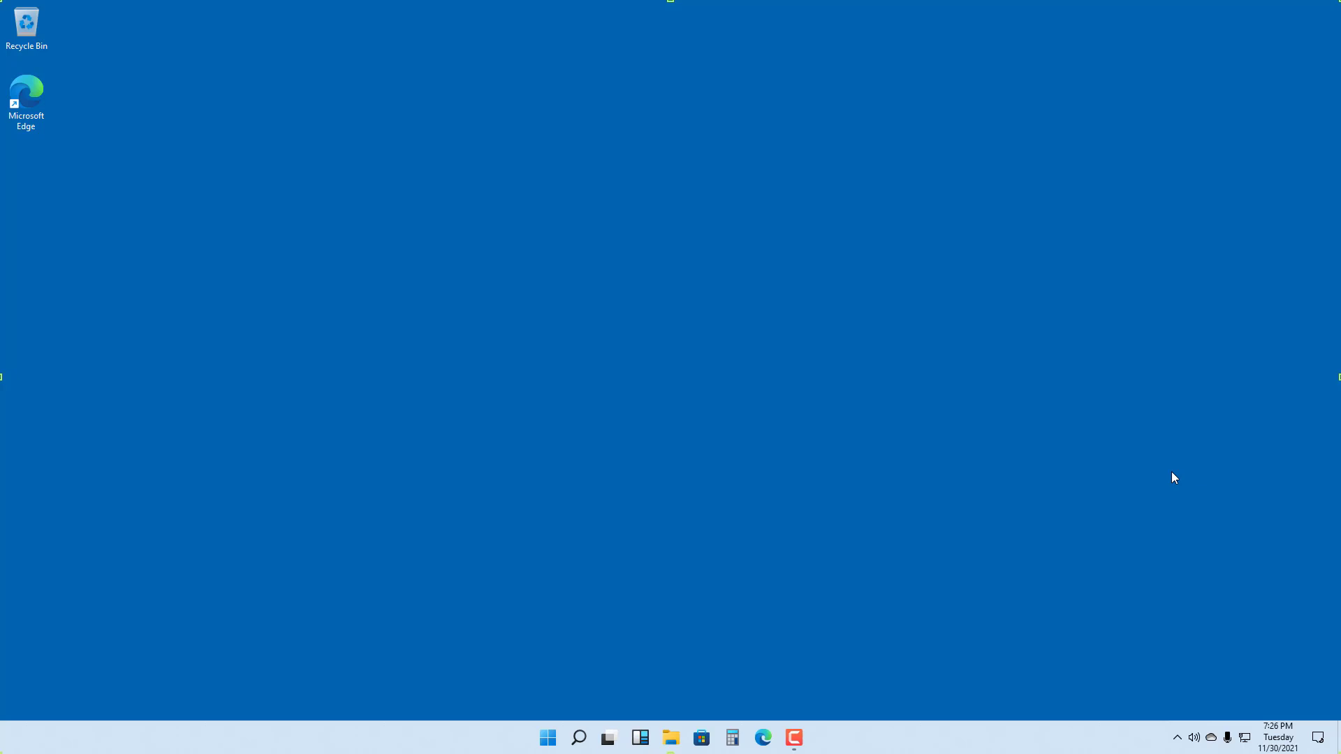
pyautogui.moveTo(962, 409)
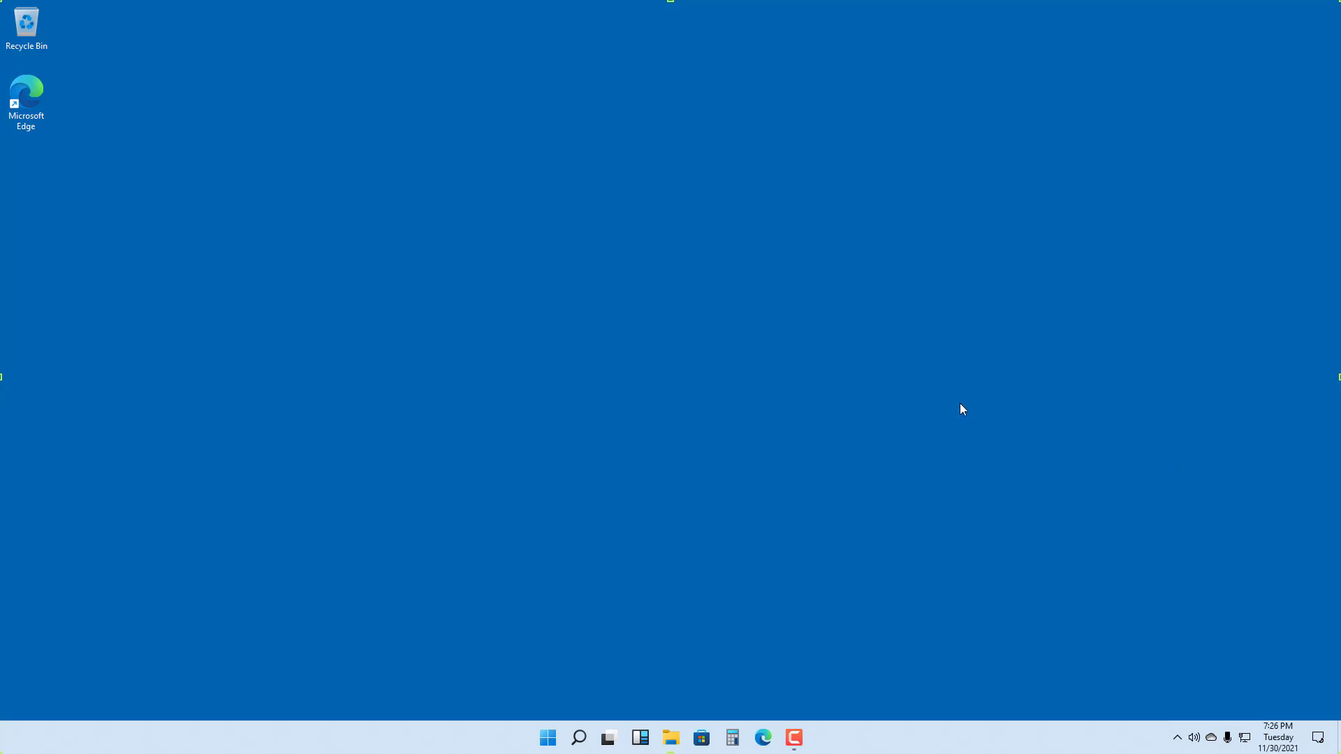